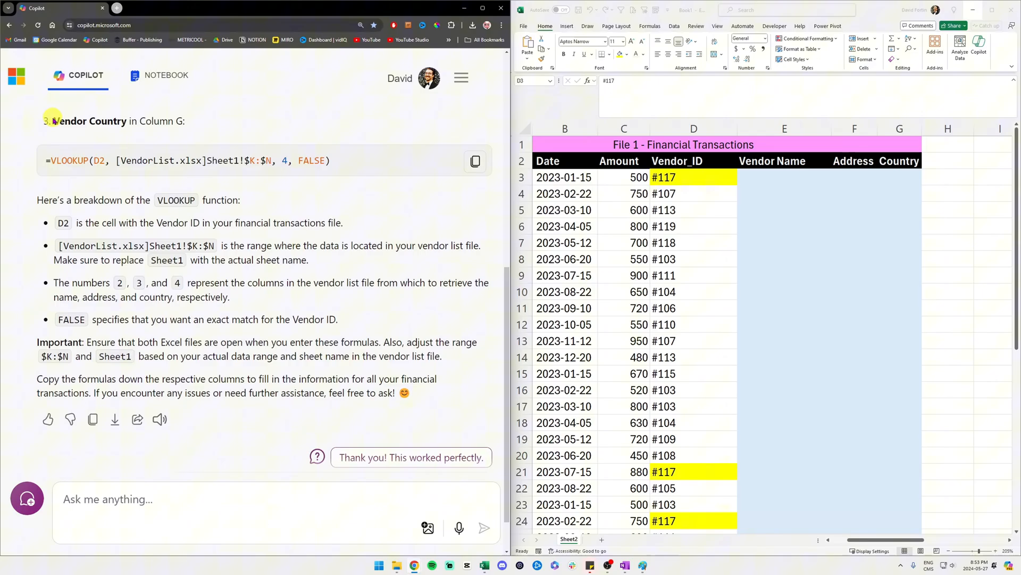
# Step: Bring up Excel in full view with File 1 - Financial Transactions and File 2 - Vendor List
pyautogui.doubleClick(61, 122)
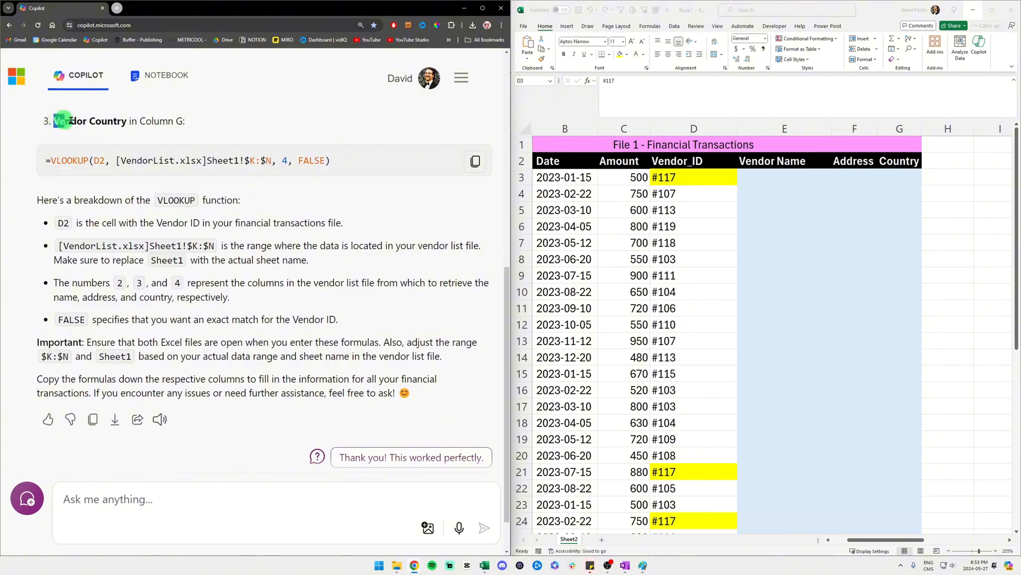
pyautogui.click(899, 128)
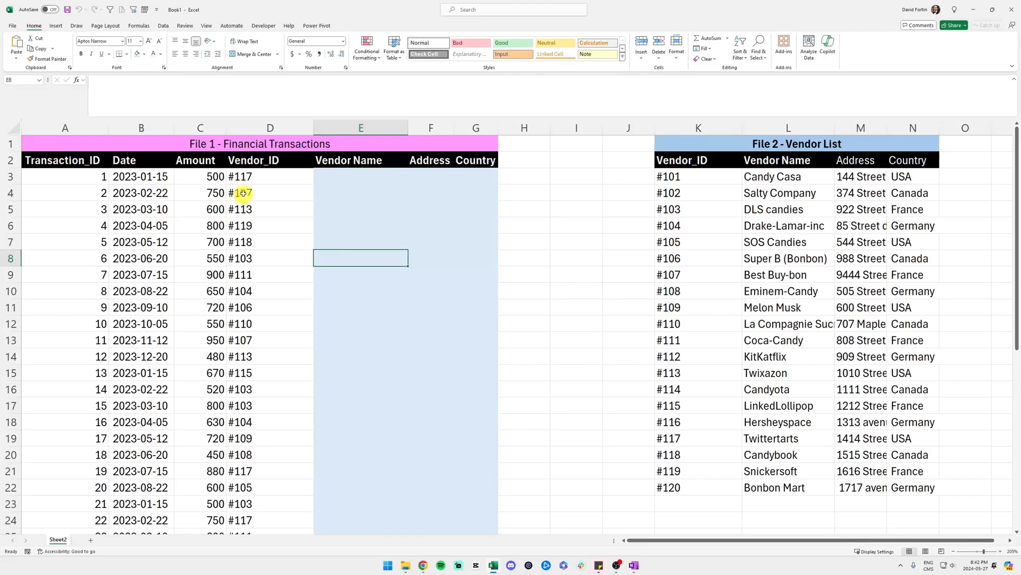
pyautogui.click(428, 143)
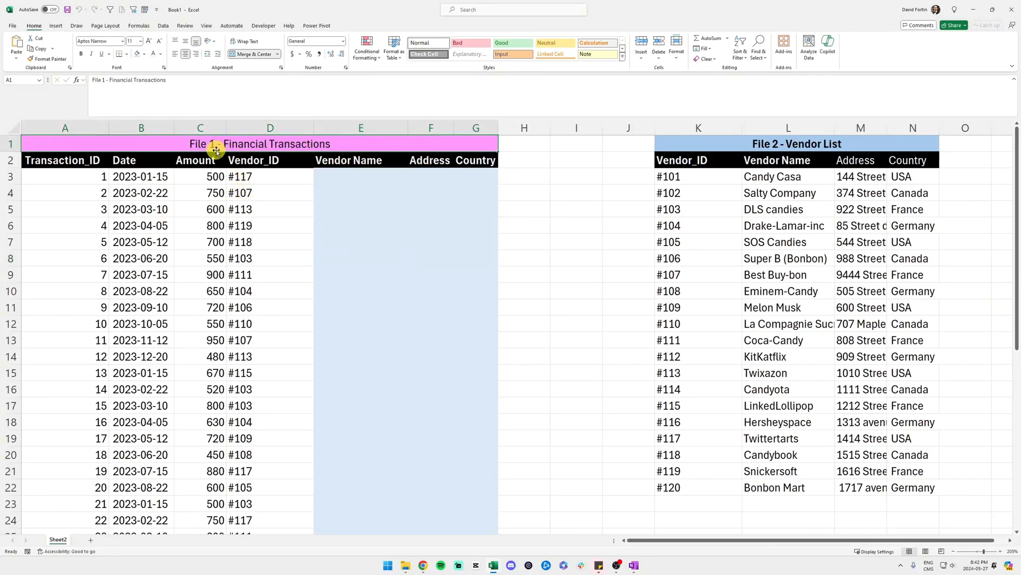
pyautogui.click(270, 128)
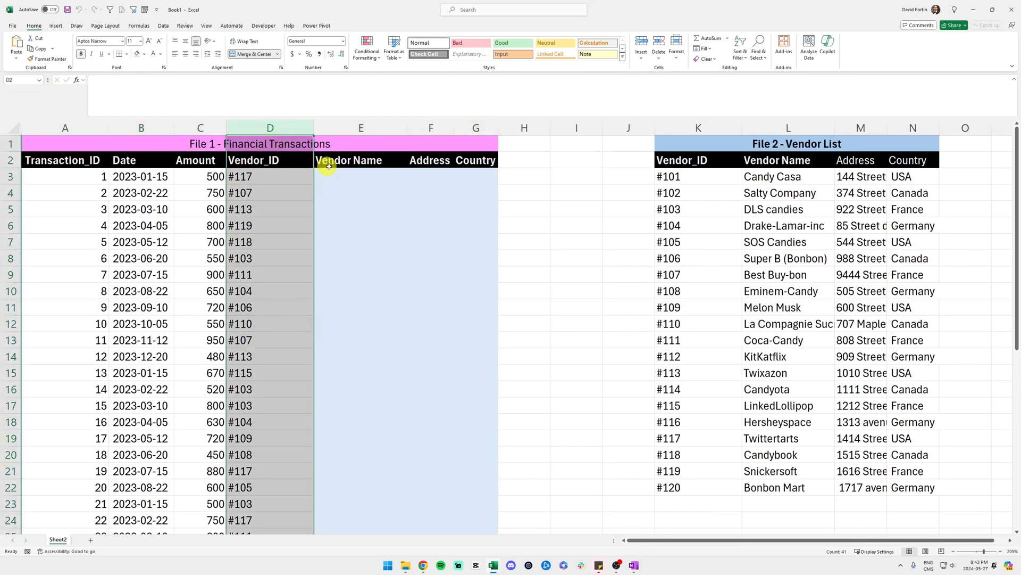
pyautogui.click(360, 160)
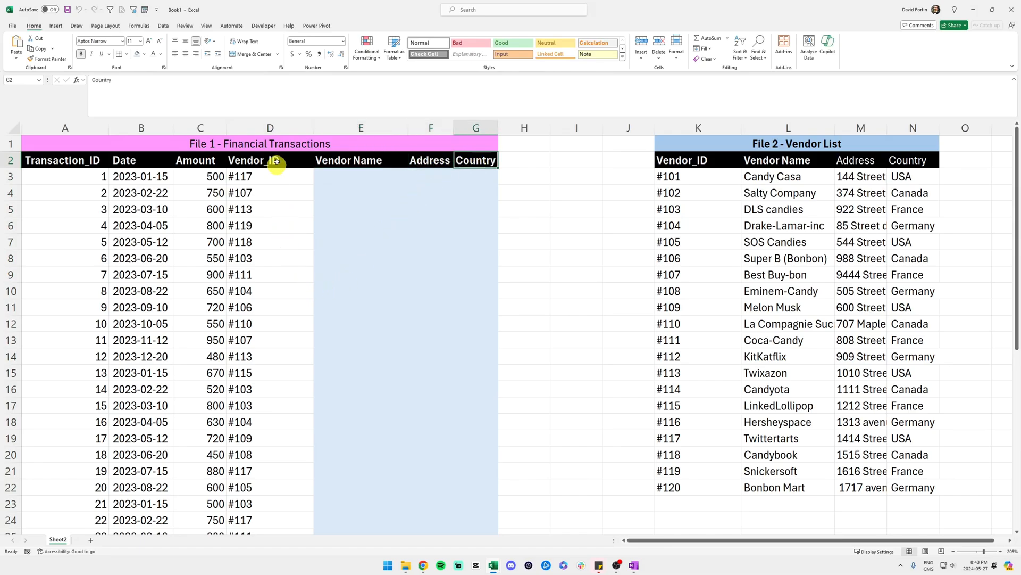
pyautogui.click(270, 176)
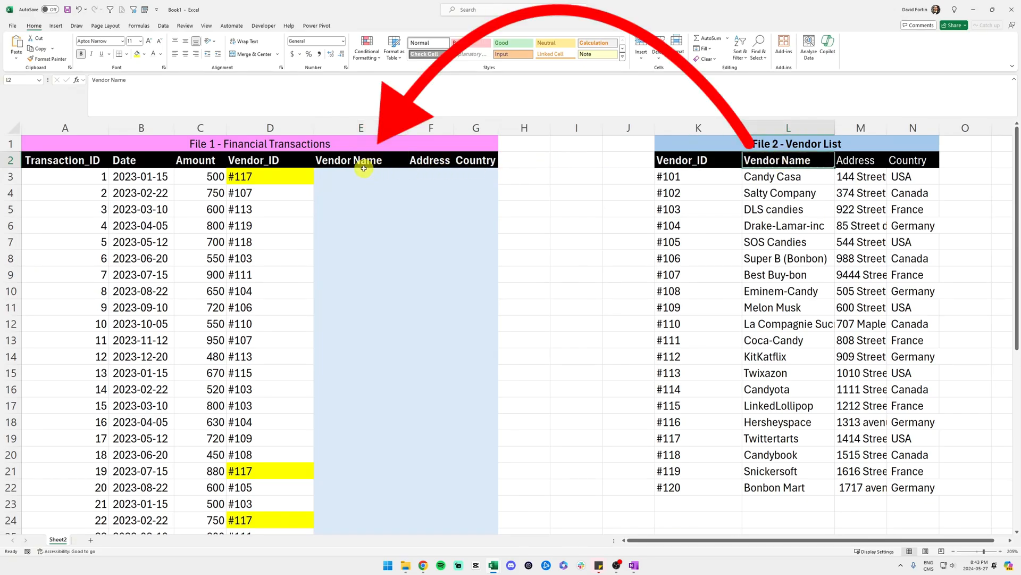
pyautogui.click(860, 160)
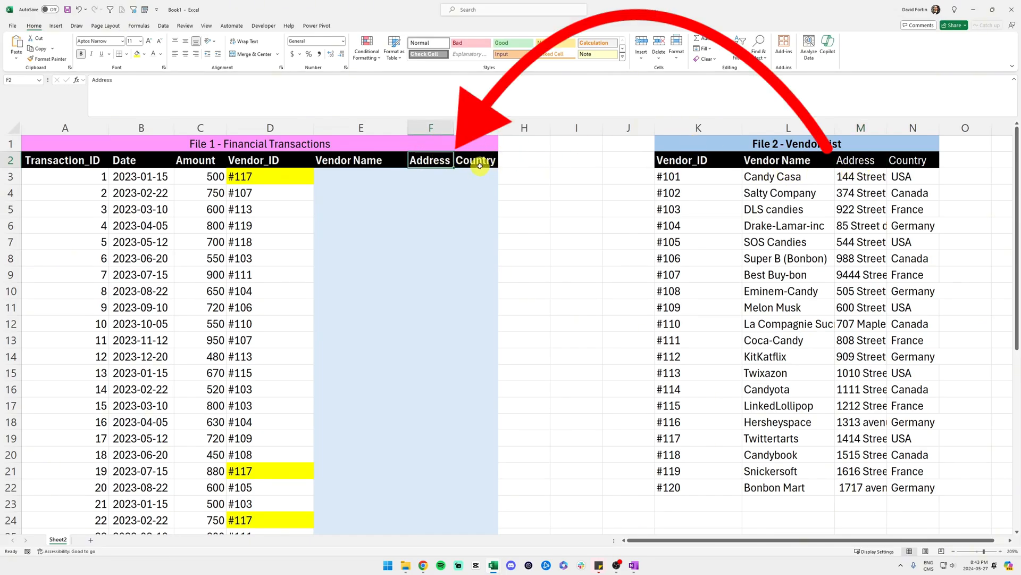
pyautogui.click(476, 159)
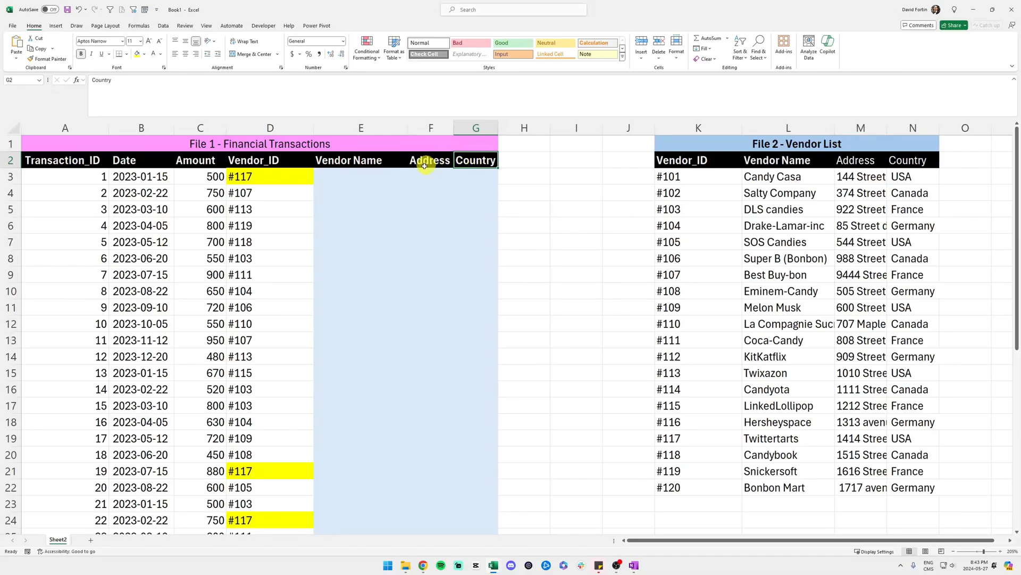
pyautogui.moveTo(373, 160)
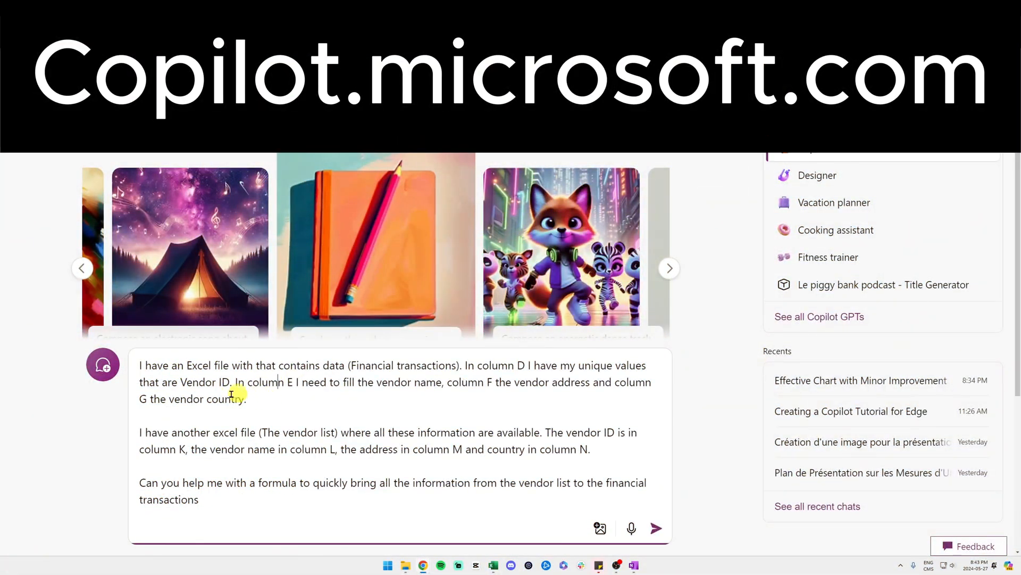
# Step: Send Copilot the prompt describing both files, requesting vendor name, address and country lookup formulas
pyautogui.moveTo(139, 365); pyautogui.dragTo(247, 399)
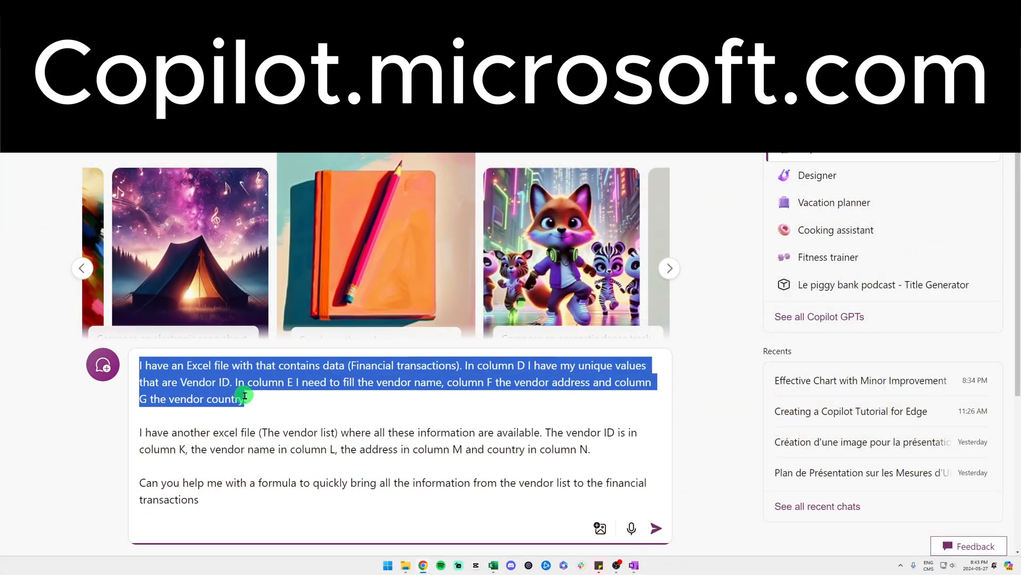
pyautogui.click(250, 398)
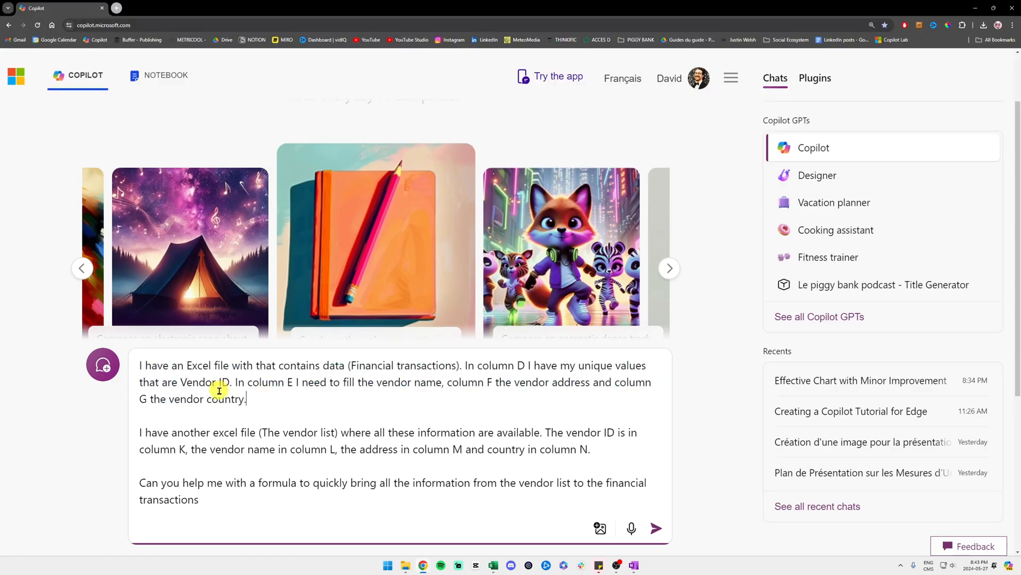
pyautogui.click(656, 528)
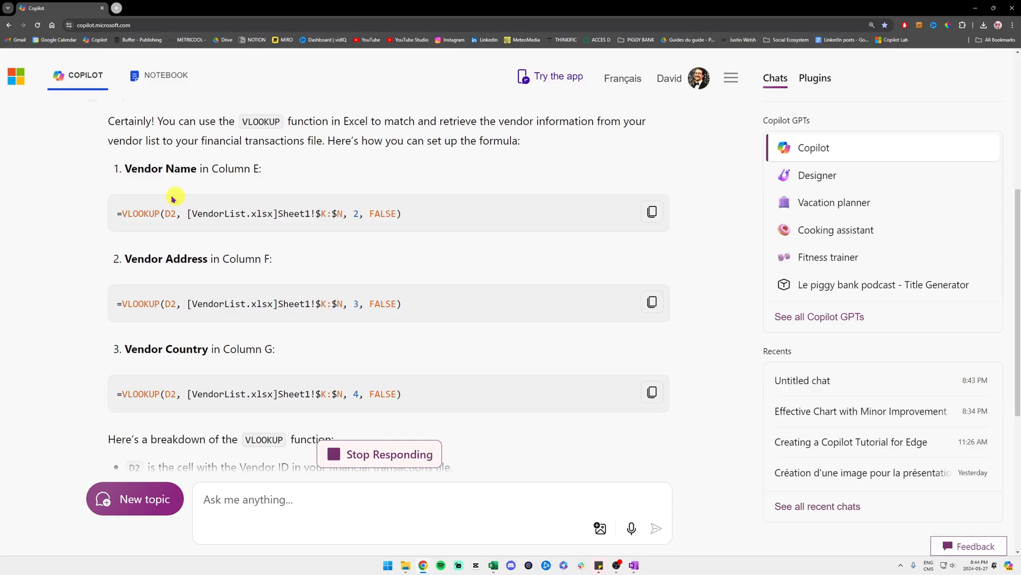
pyautogui.moveTo(267, 176)
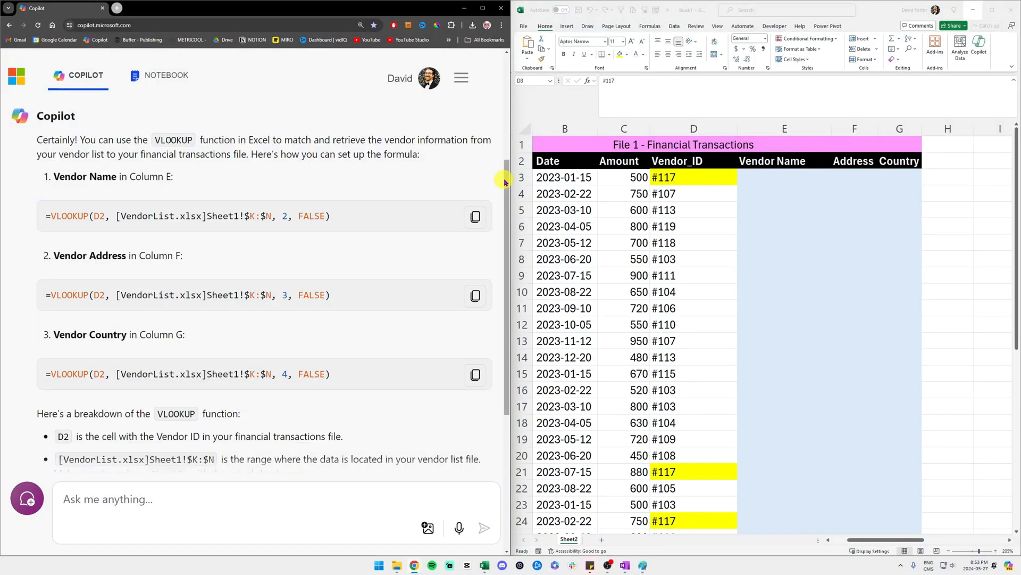
# Step: Scroll Copilot's answer to the Vendor Country VLOOKUP and place Excel beside it
pyautogui.scroll(-3)
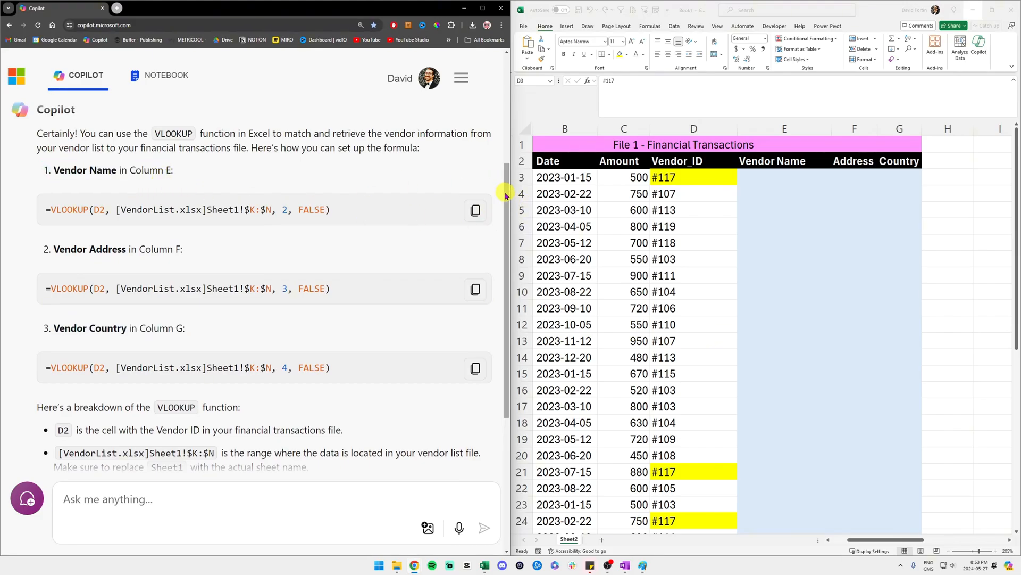
pyautogui.scroll(-3)
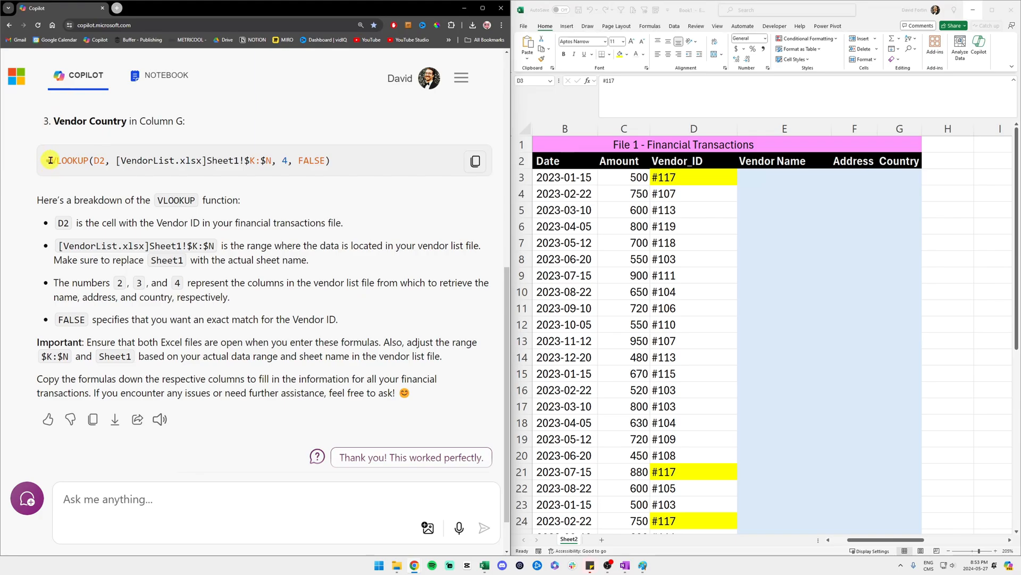
pyautogui.doubleClick(89, 121)
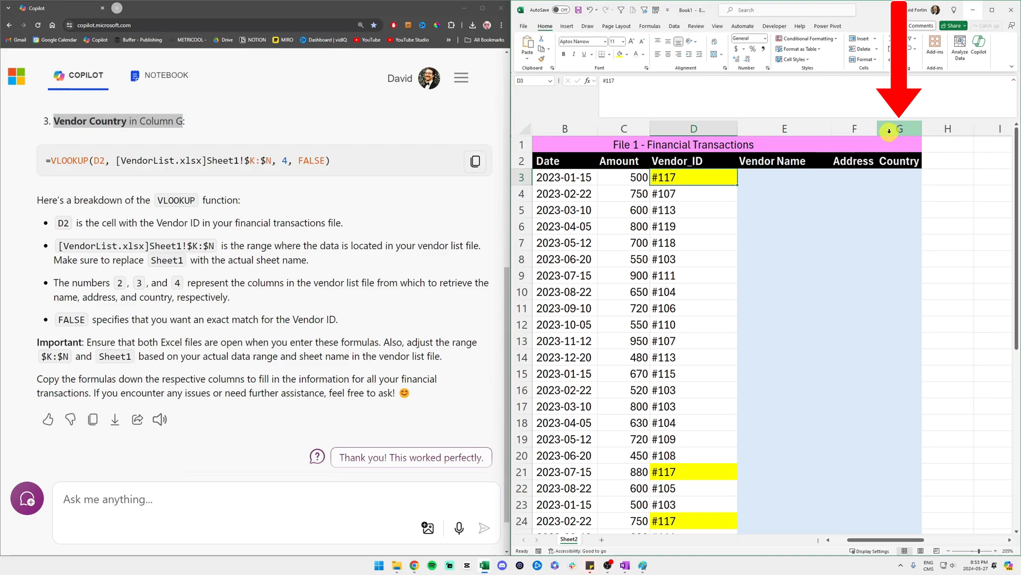
pyautogui.click(900, 128)
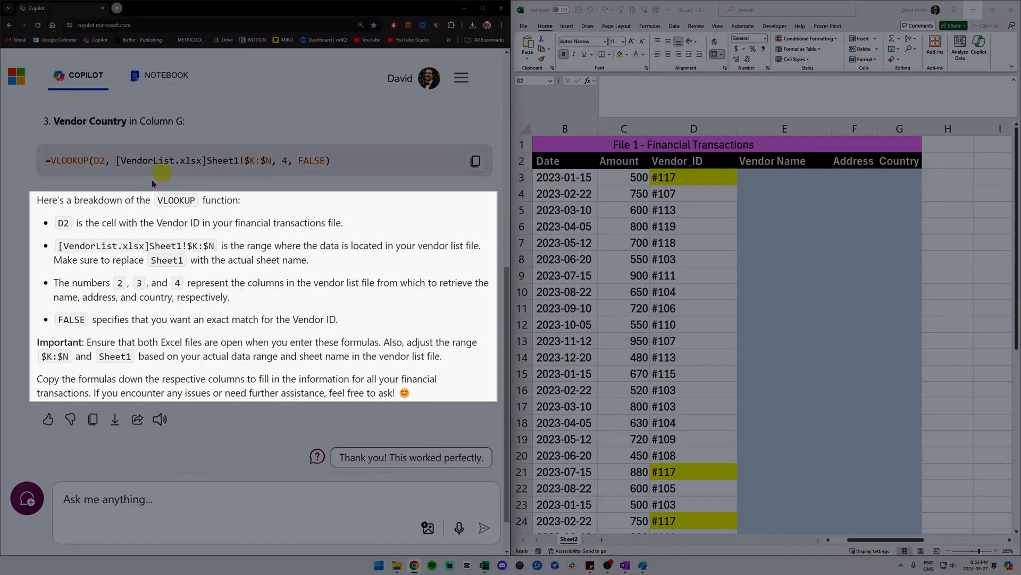
pyautogui.moveTo(189, 255)
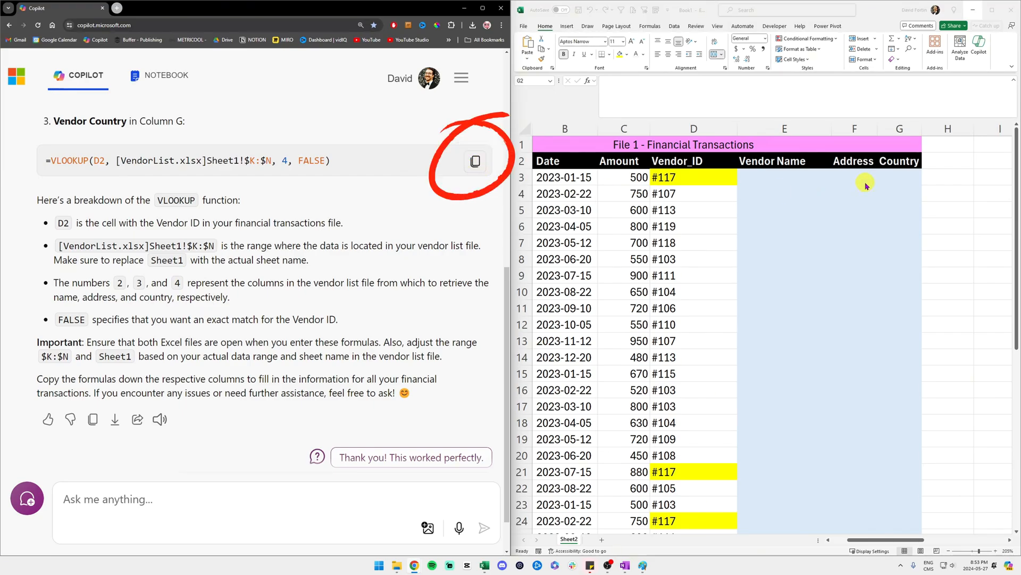
# Step: Edit the pasted VLOOKUP in G3 to match D3 against the absolute $K:$N range
pyautogui.click(900, 177)
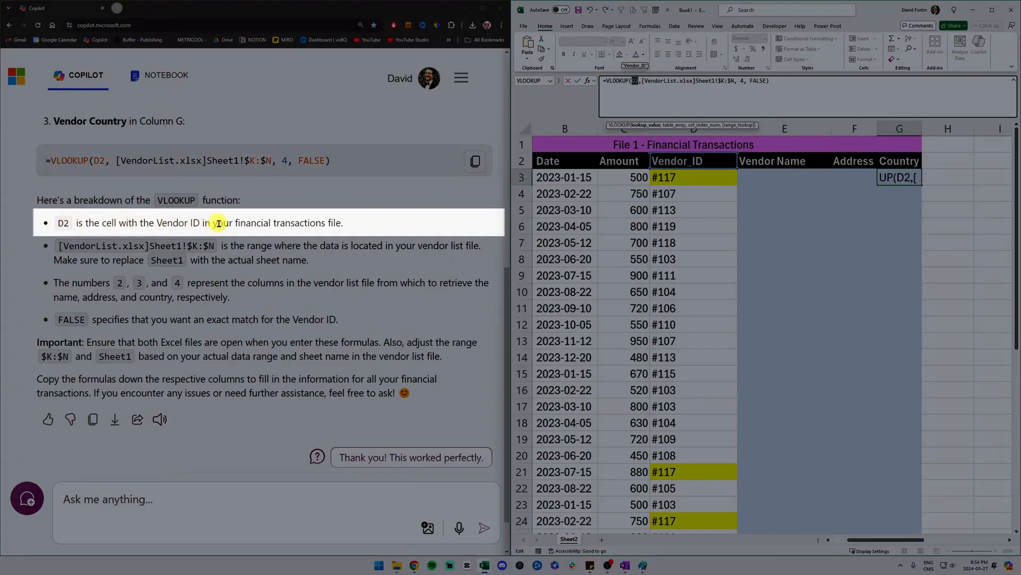
pyautogui.moveTo(264, 218)
pyautogui.write('3')
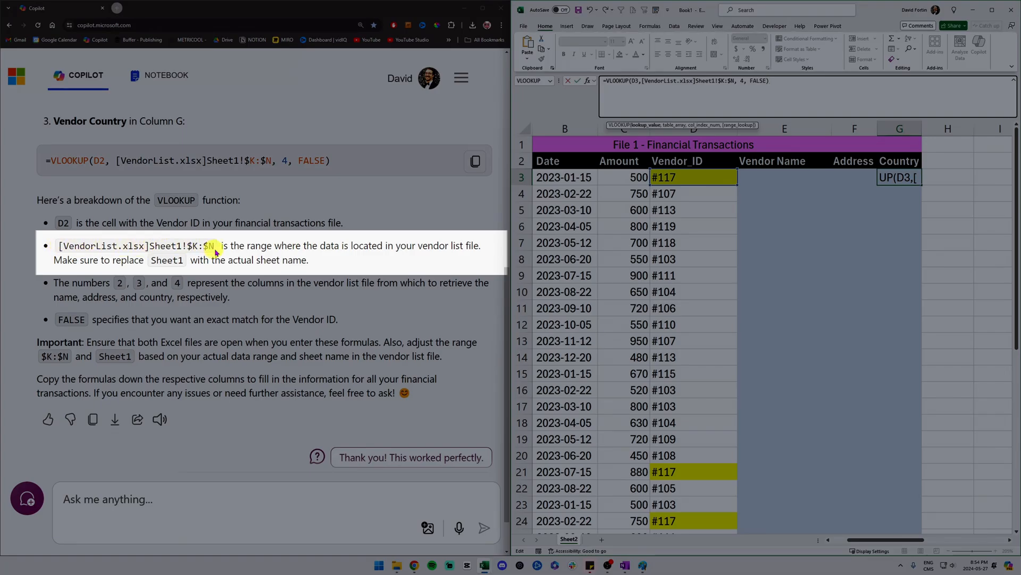
pyautogui.moveTo(397, 255)
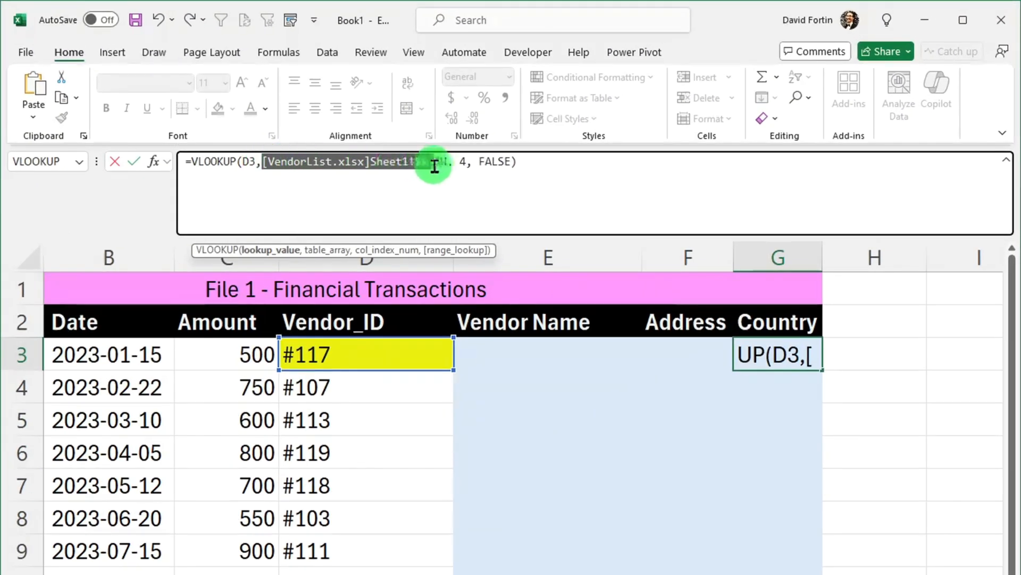
pyautogui.write('$K:$N')
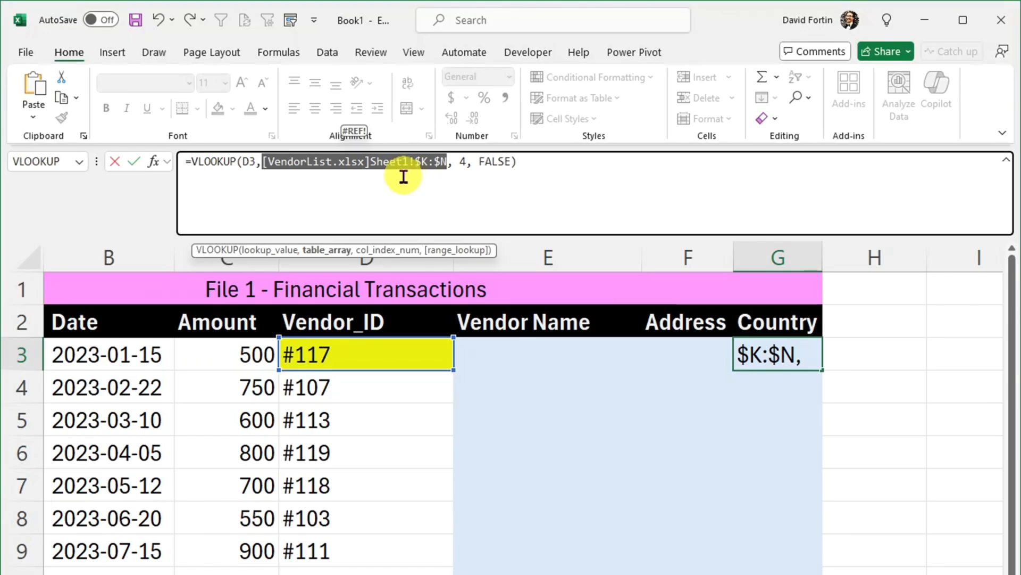
pyautogui.press('Delete')
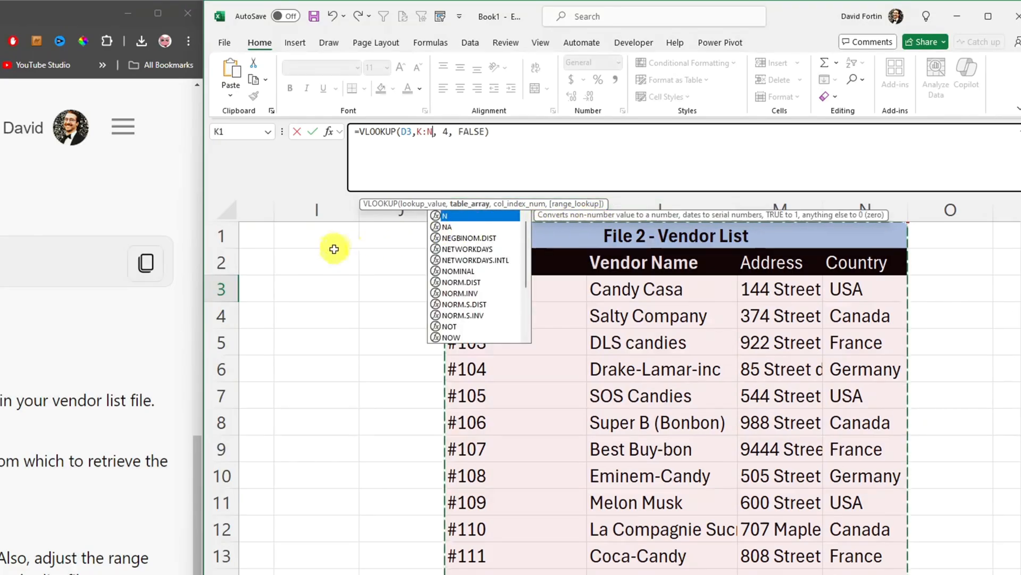
pyautogui.press('F4')
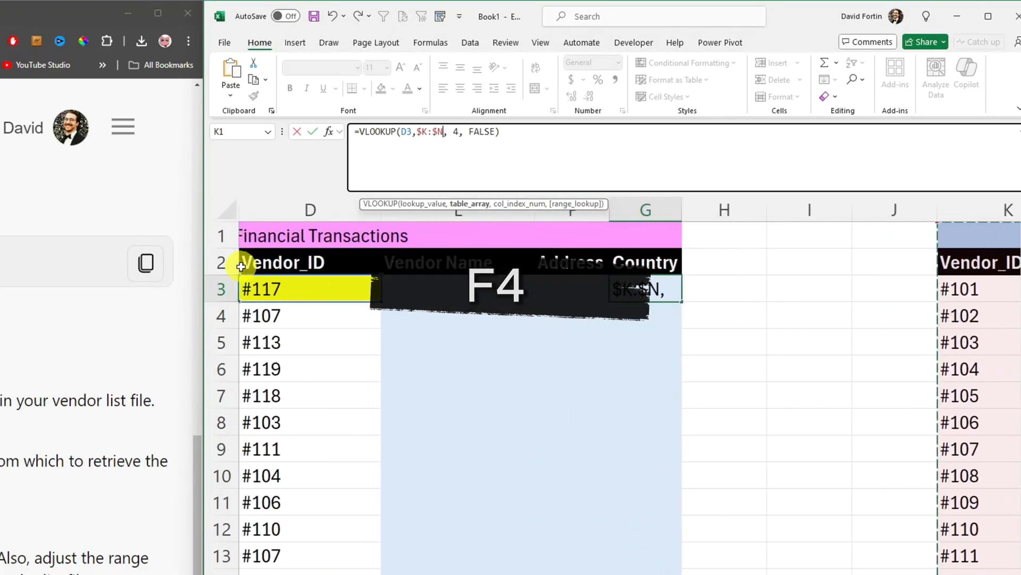
pyautogui.press('F4')
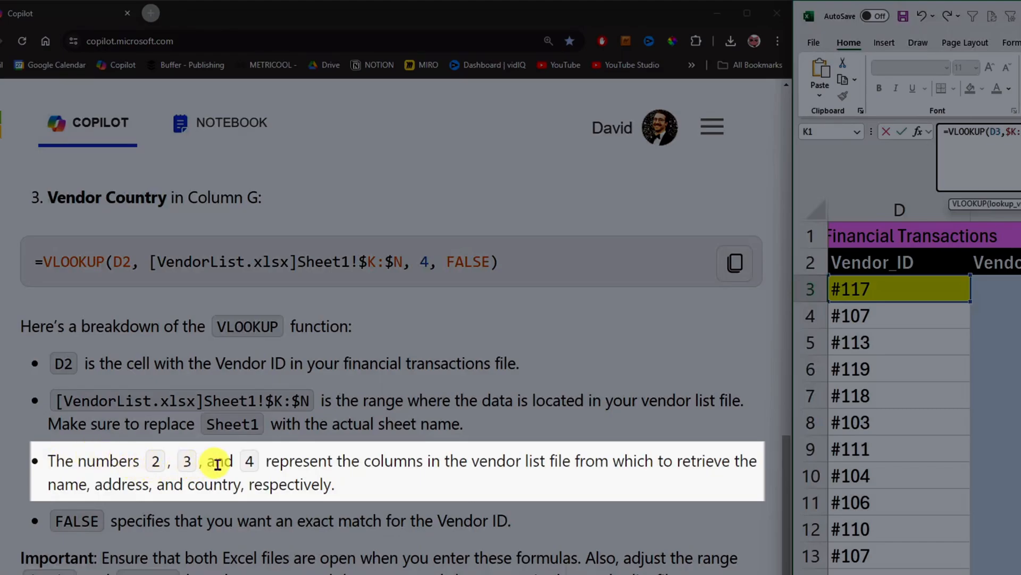
pyautogui.moveTo(481, 476)
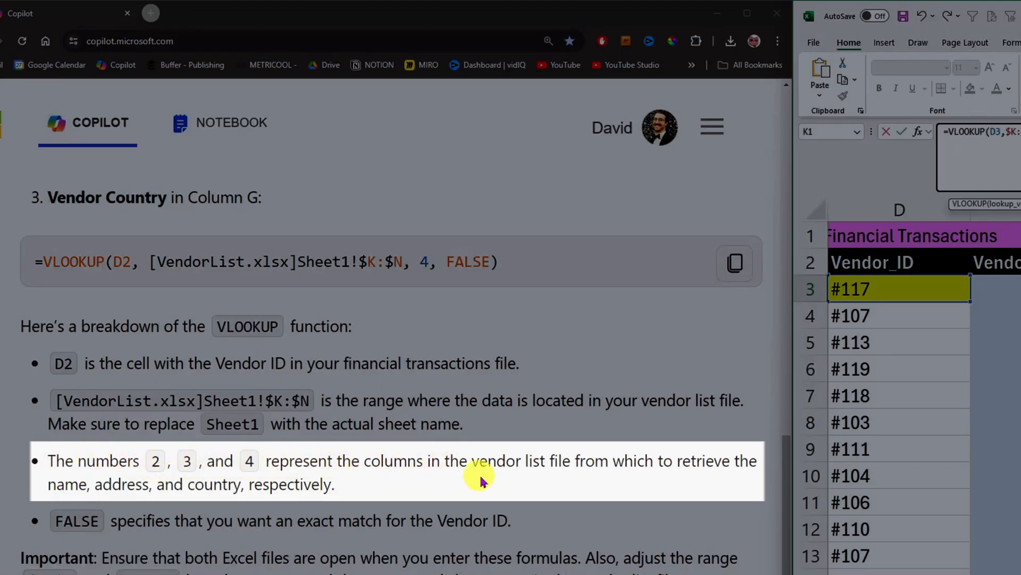
pyautogui.moveTo(671, 461)
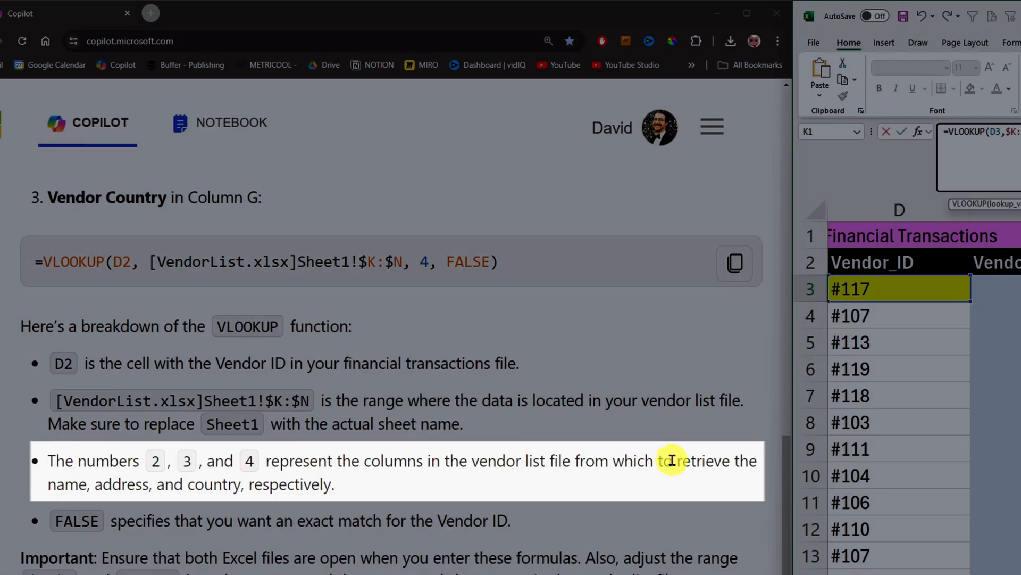
pyautogui.moveTo(167, 485)
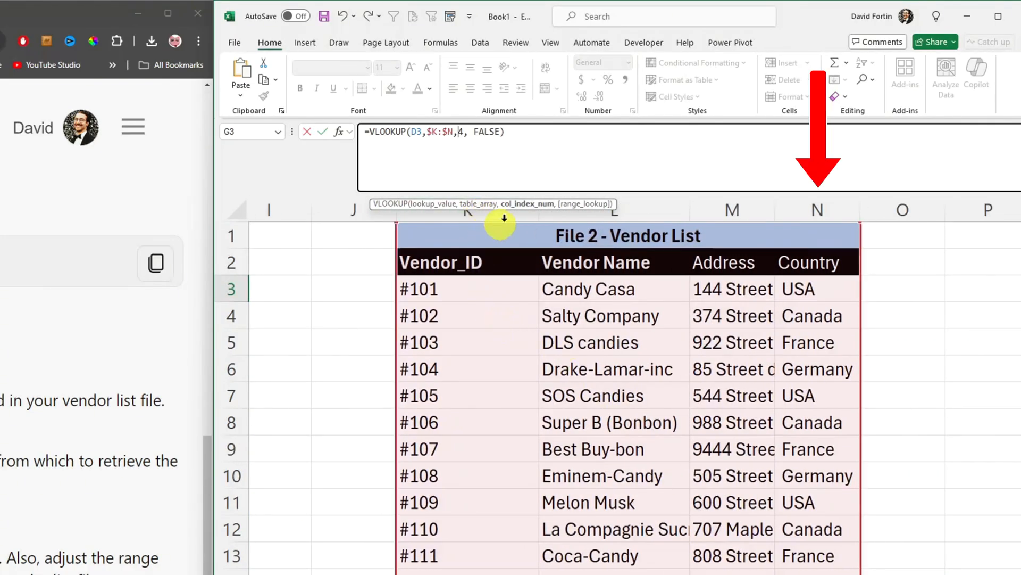
pyautogui.moveTo(804, 476)
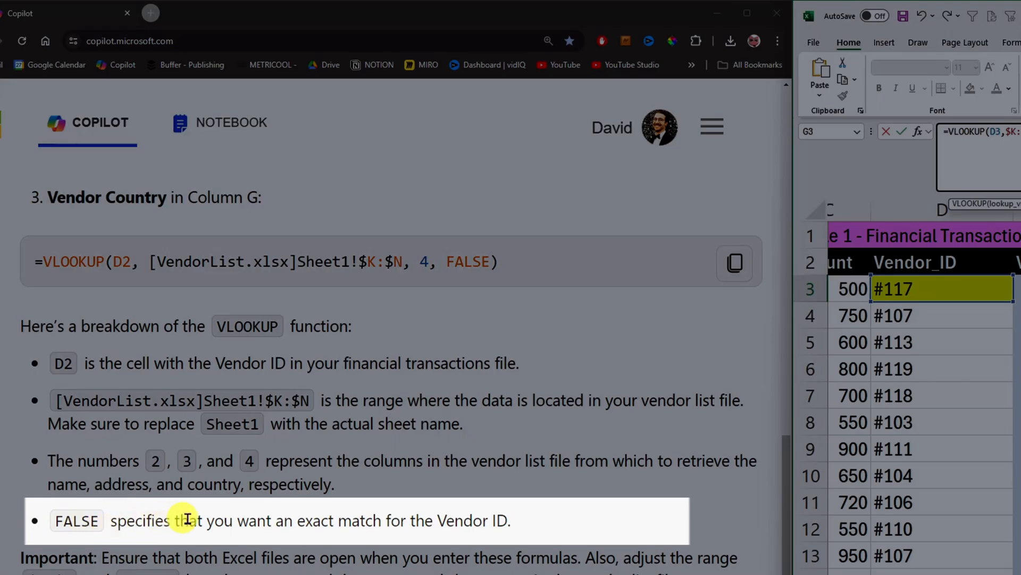
pyautogui.moveTo(443, 520)
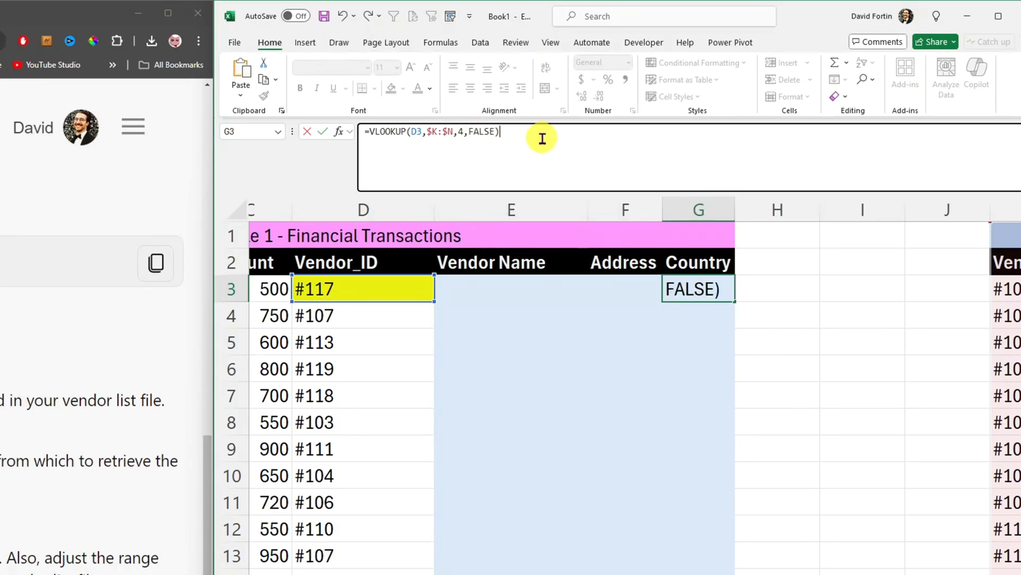
# Step: Confirm =VLOOKUP(D3,$K:$N,4,FALSE) in G3 and check it filled down to G24
pyautogui.press('enter')
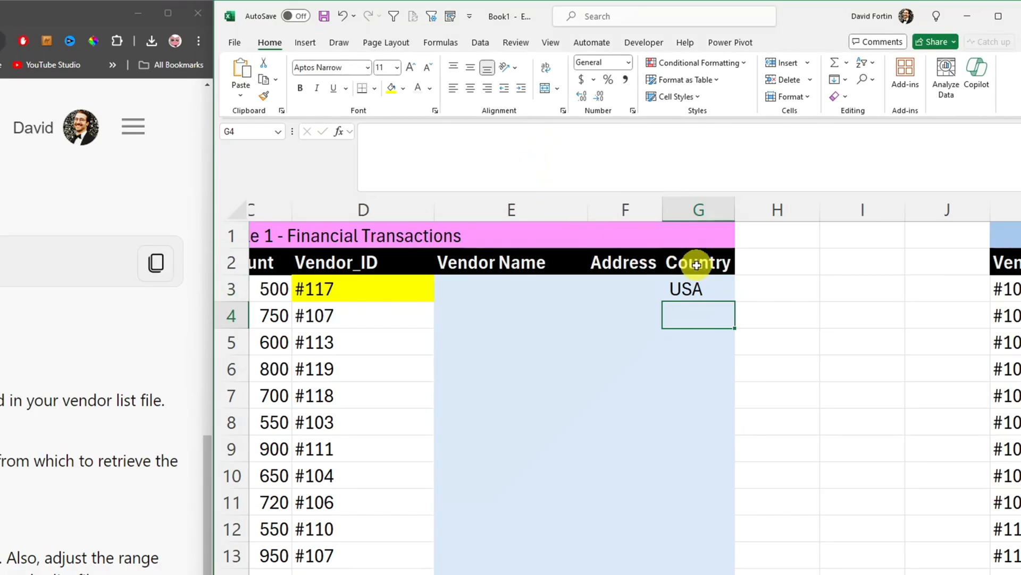
pyautogui.click(697, 288)
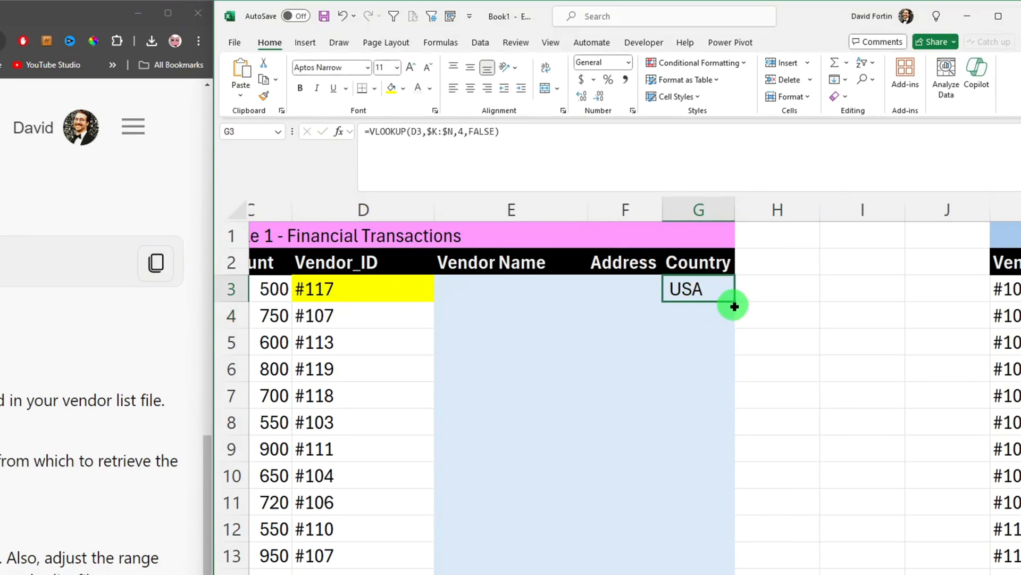
pyautogui.scroll(-3)
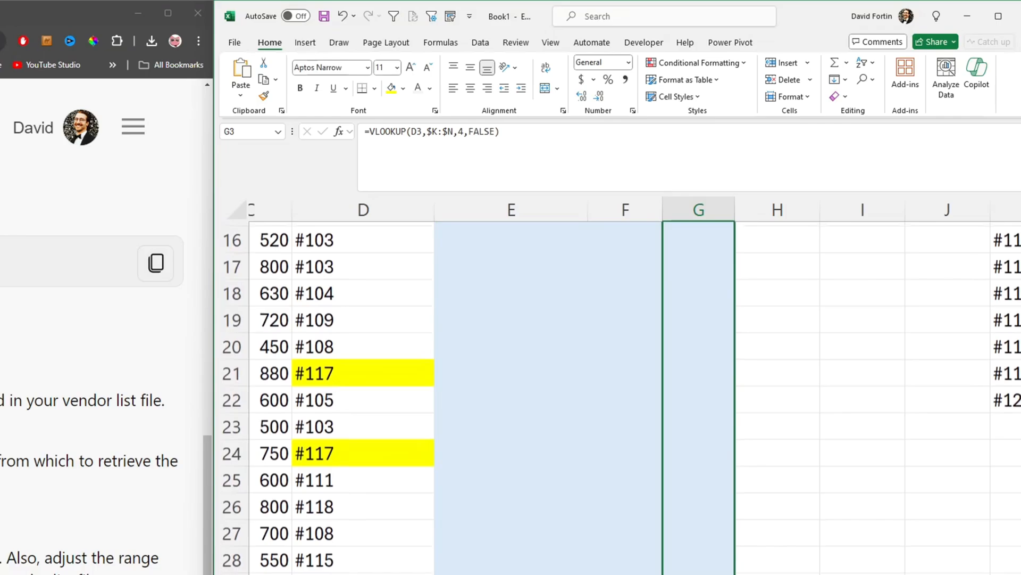
pyautogui.scroll(-3)
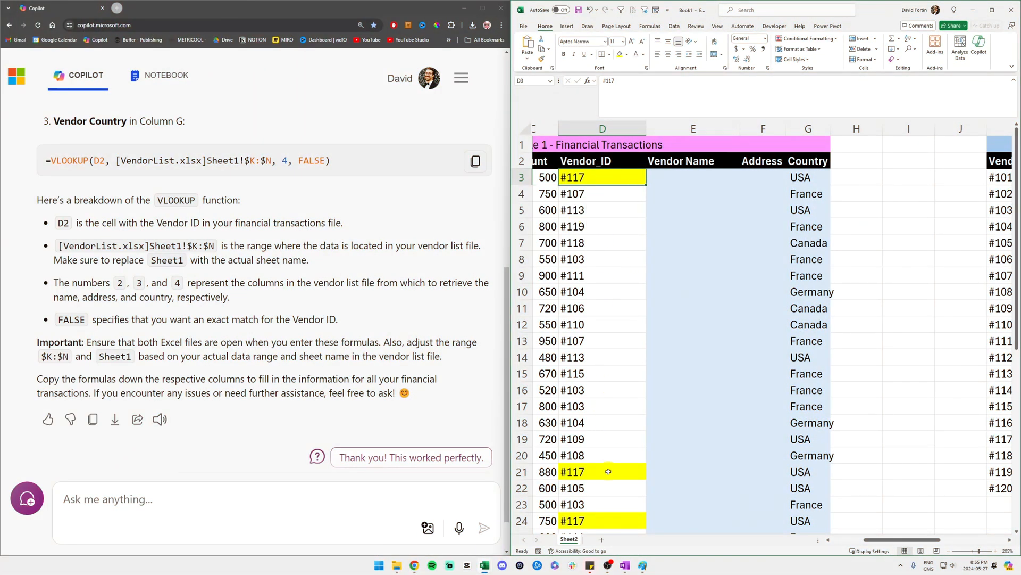
pyautogui.click(807, 521)
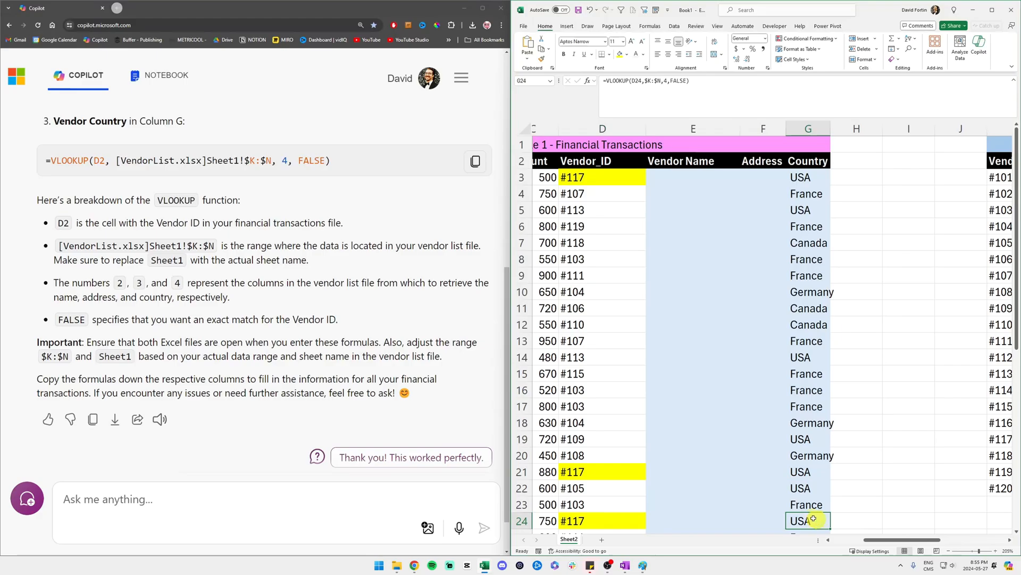
pyautogui.click(808, 472)
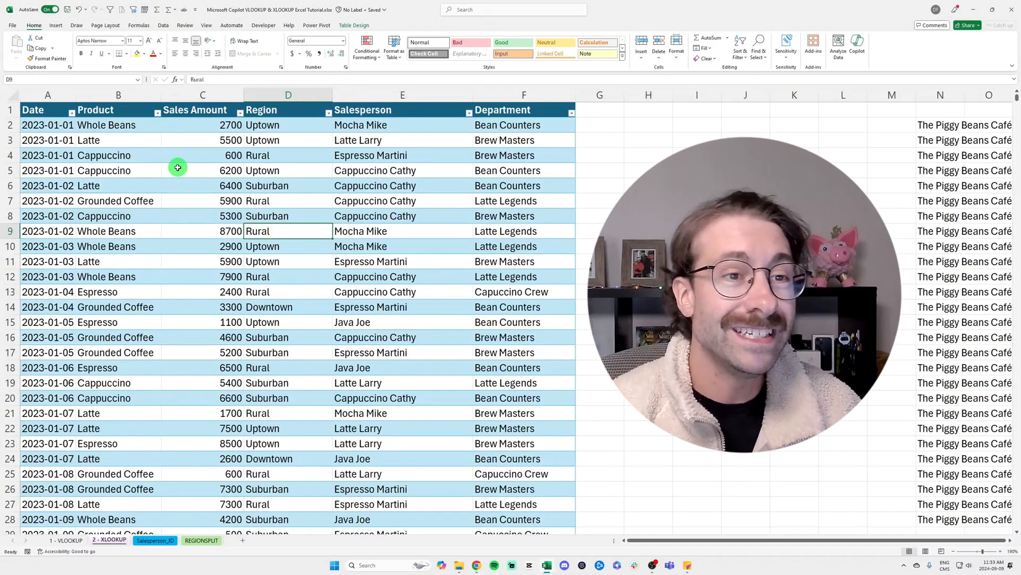
# Step: Select cells inside the coffee sales table and show its Table Design settings
pyautogui.click(203, 170)
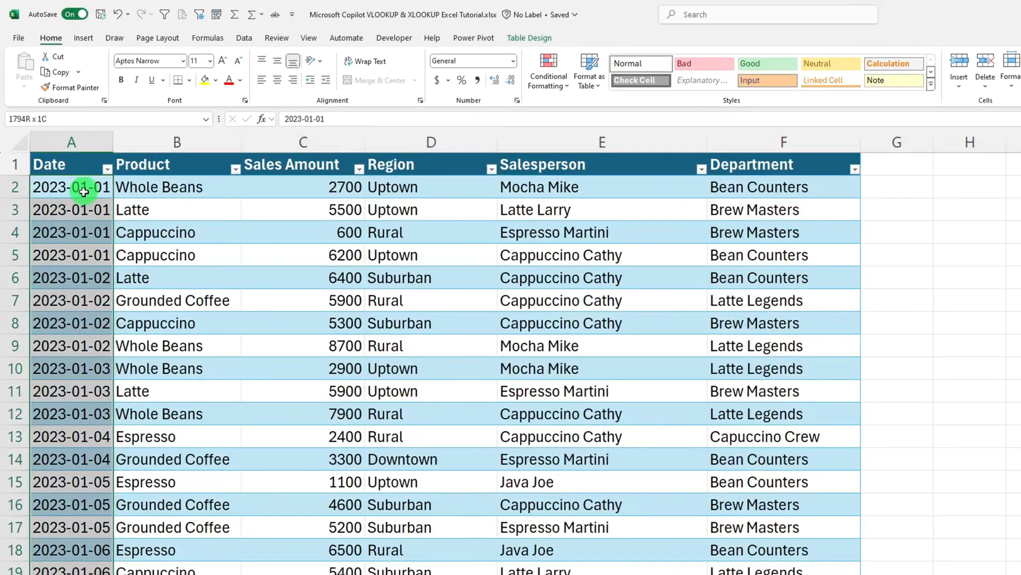
pyautogui.click(143, 164)
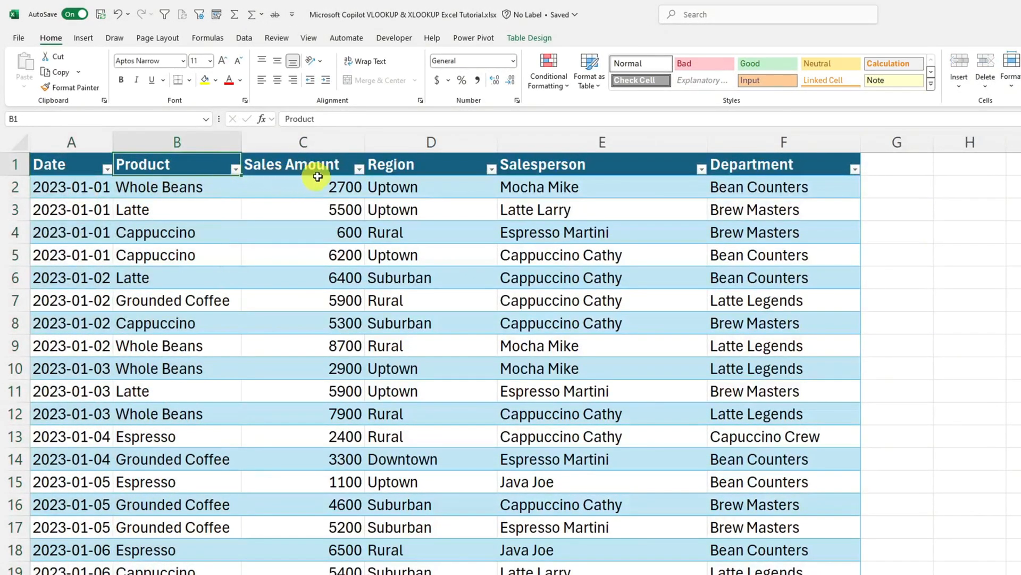
pyautogui.click(430, 164)
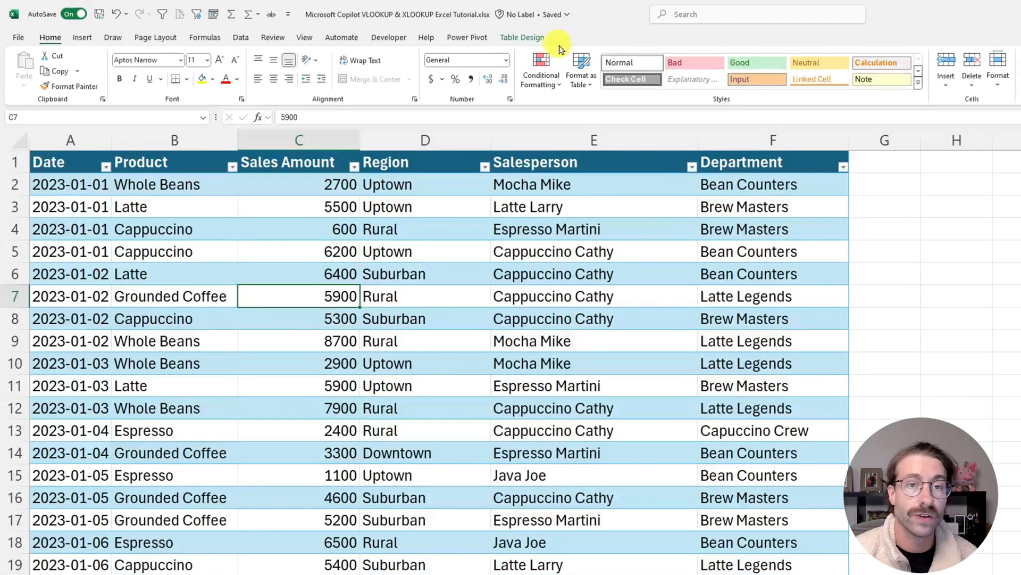
pyautogui.click(522, 37)
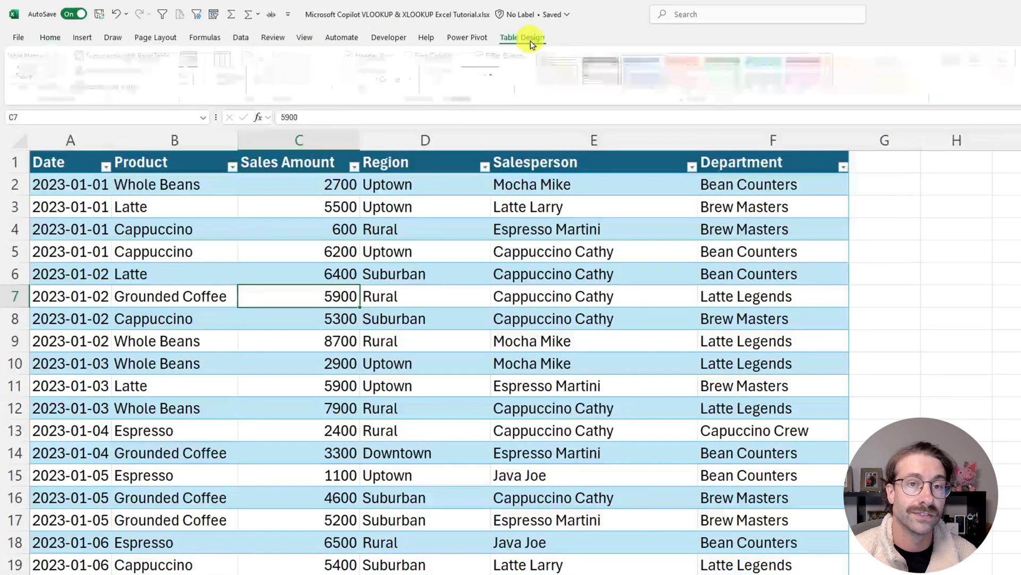
pyautogui.click(522, 37)
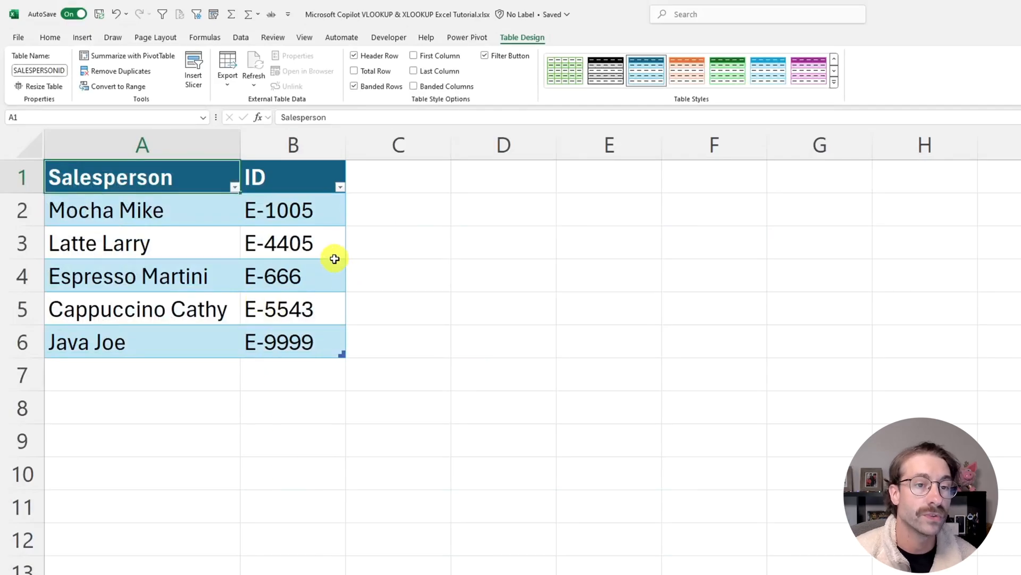
pyautogui.moveTo(310, 271)
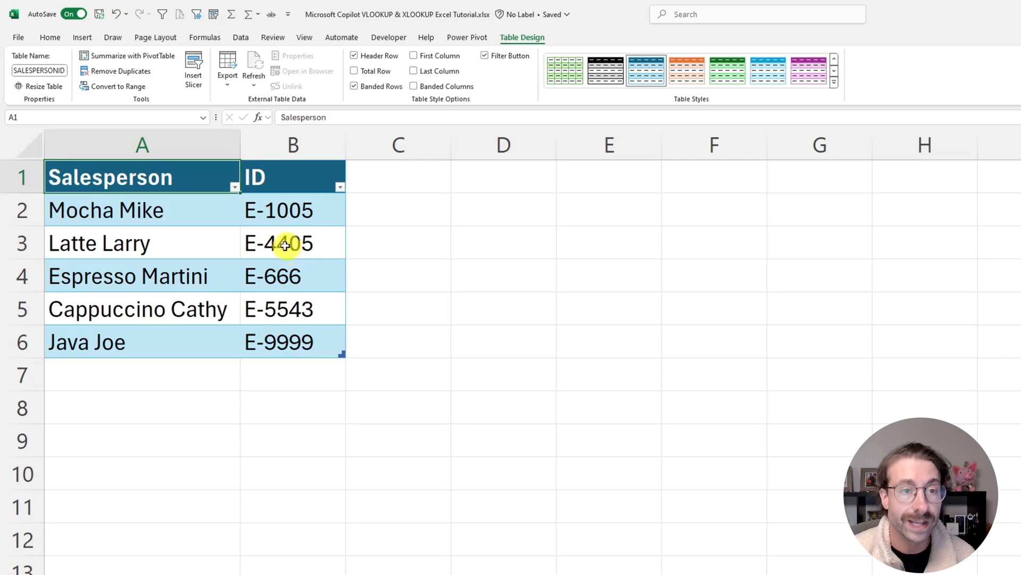
pyautogui.moveTo(292, 209); pyautogui.dragTo(292, 341)
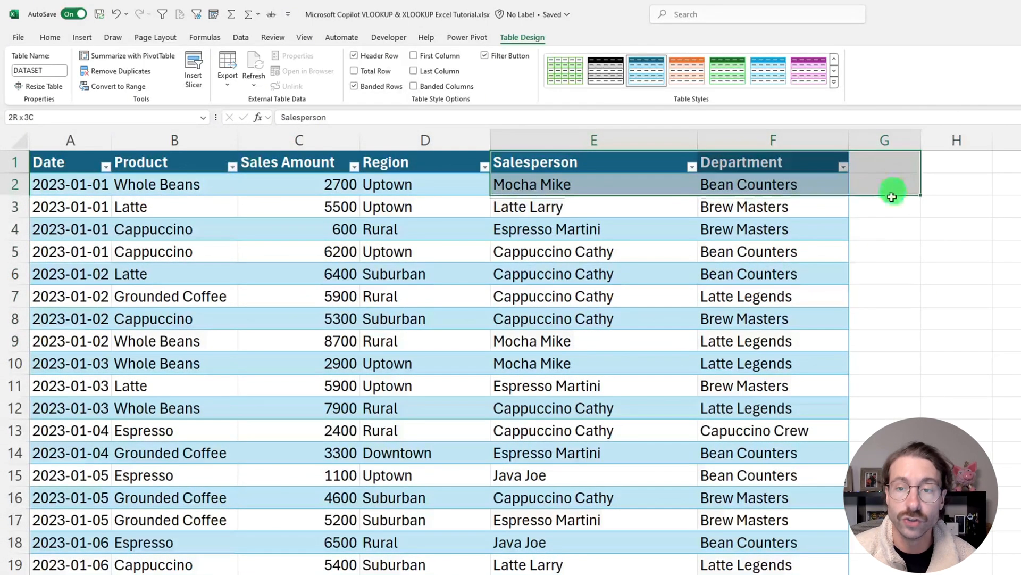
pyautogui.click(594, 207)
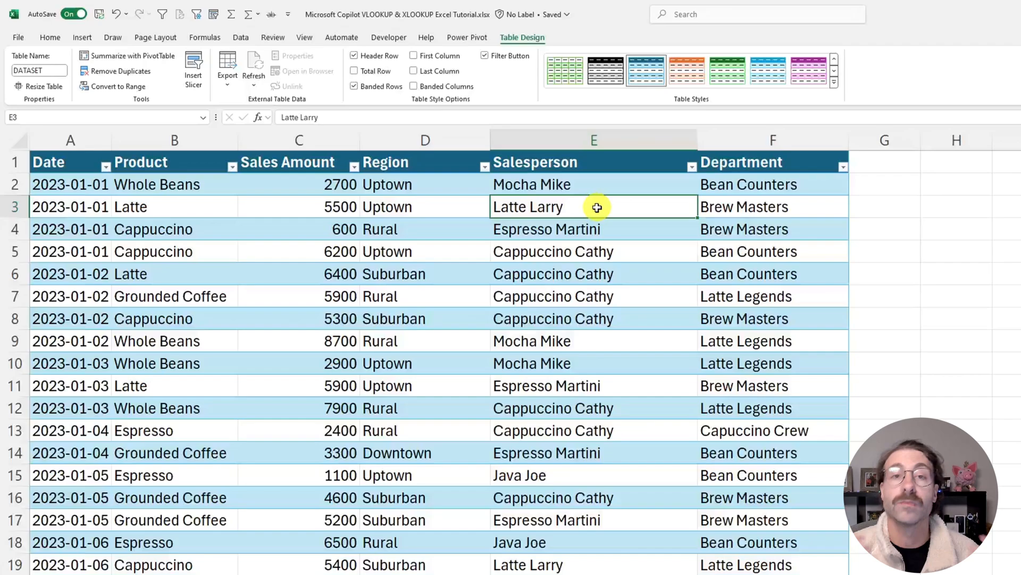
pyautogui.moveTo(594, 162); pyautogui.dragTo(594, 296)
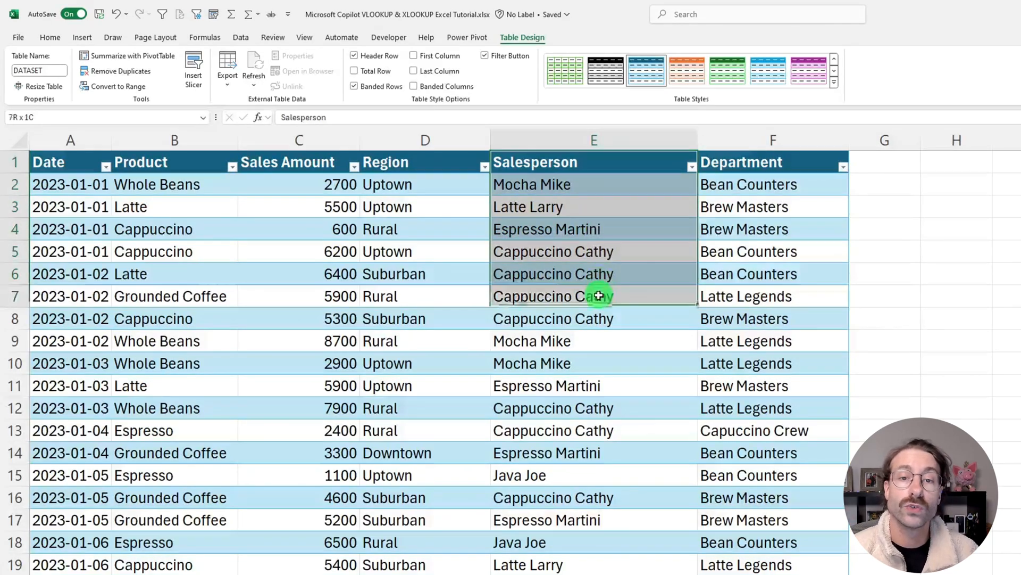
pyautogui.click(594, 228)
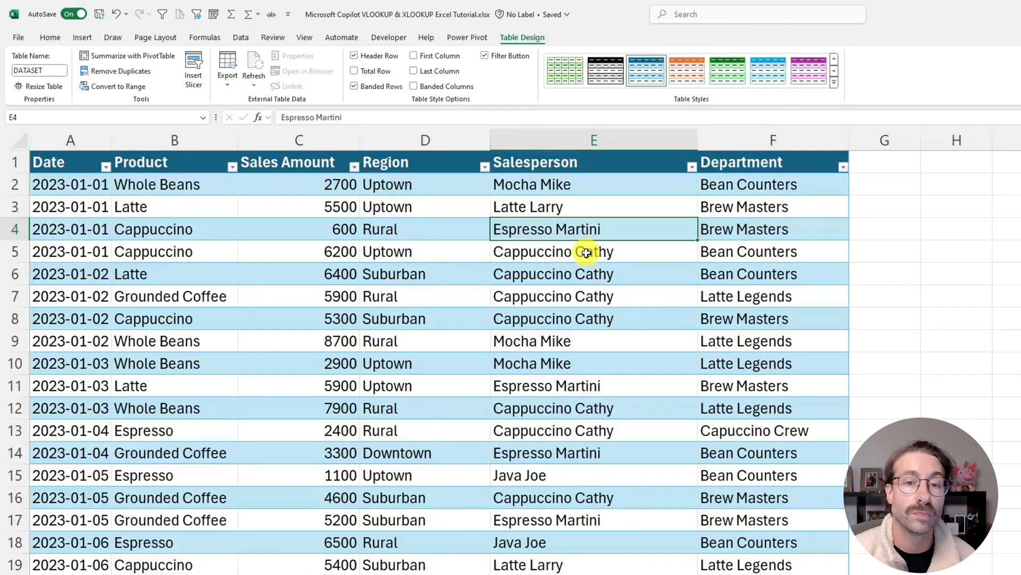
pyautogui.moveTo(594, 251); pyautogui.dragTo(593, 318)
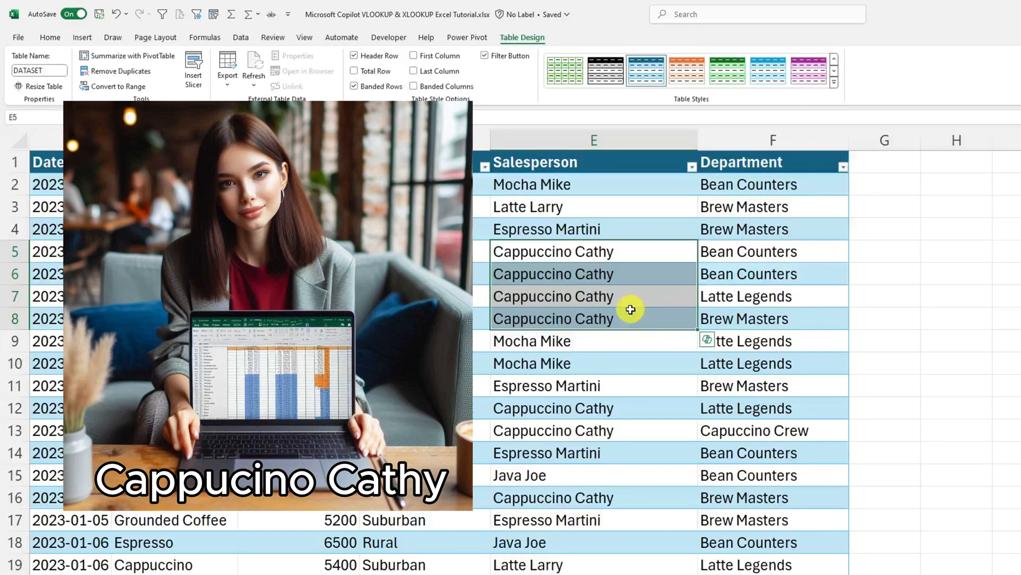
pyautogui.moveTo(575, 229)
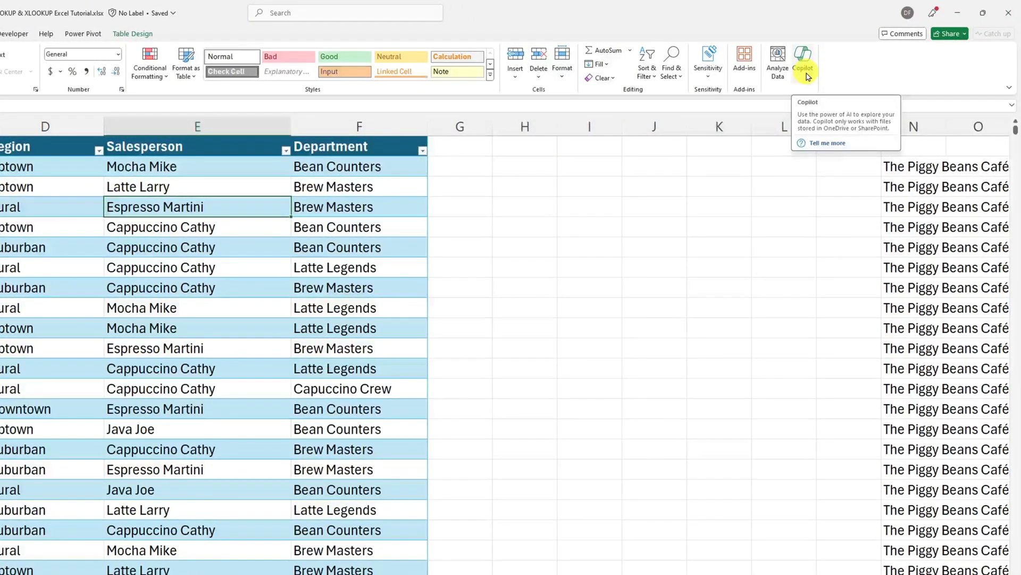
# Step: Ask Copilot to bring Salesperson ID from the SALESPERSON_ID table into DATASET
pyautogui.click(803, 58)
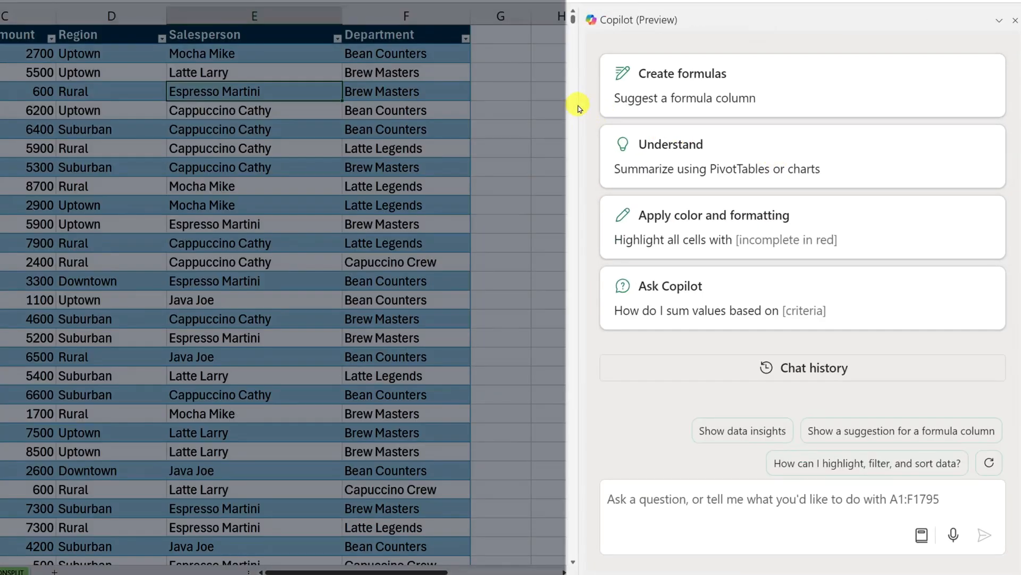
pyautogui.moveTo(484, 82)
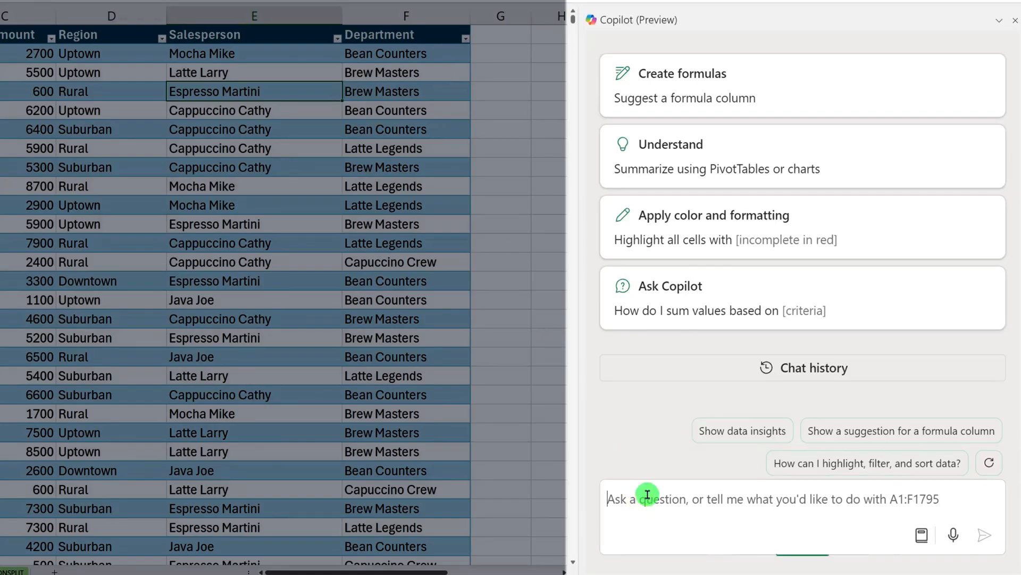
pyautogui.write('Could you help me bring over the salesperson ID')
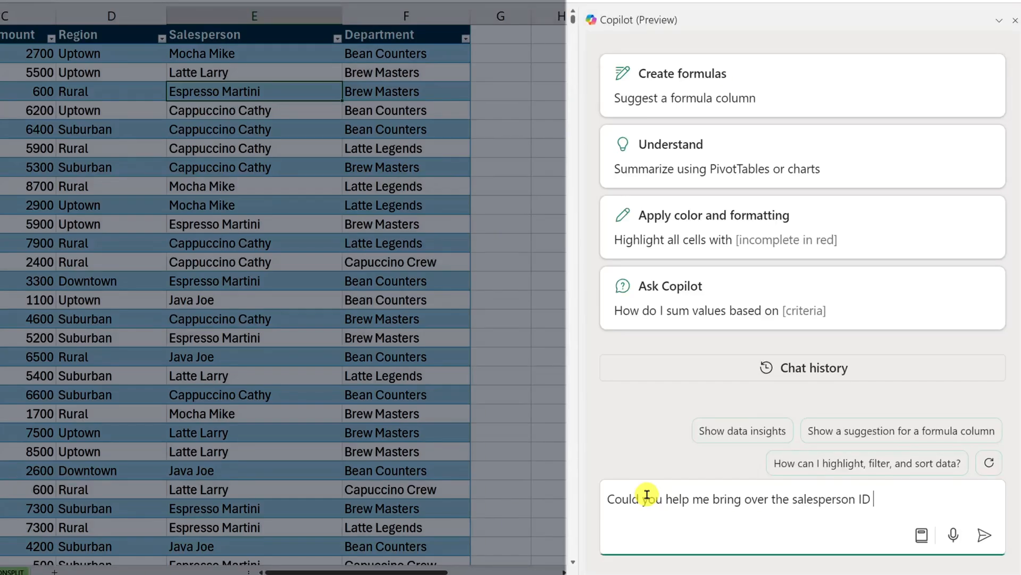
pyautogui.write('in my DATASET')
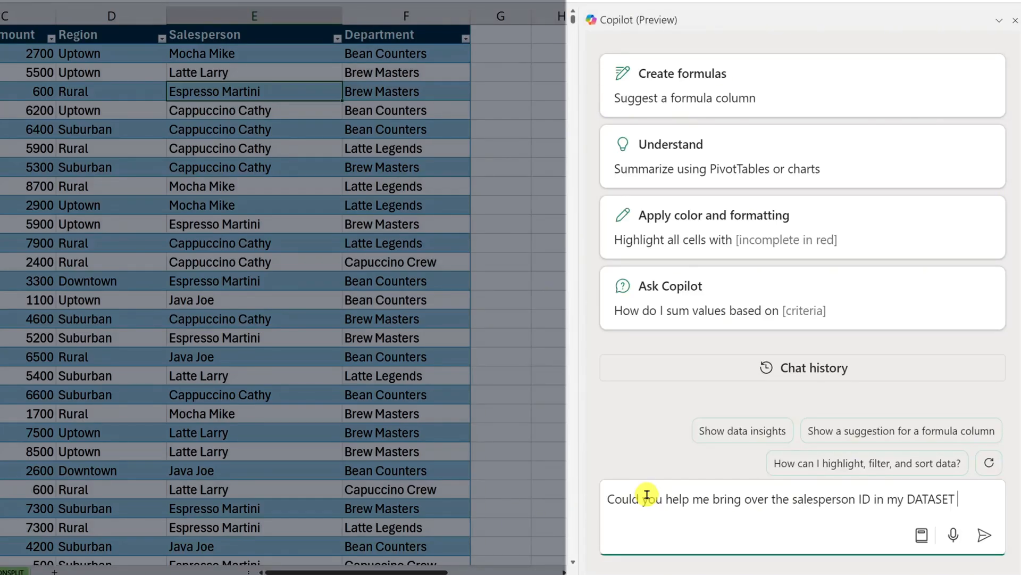
pyautogui.write('table. The salesperson ID is located')
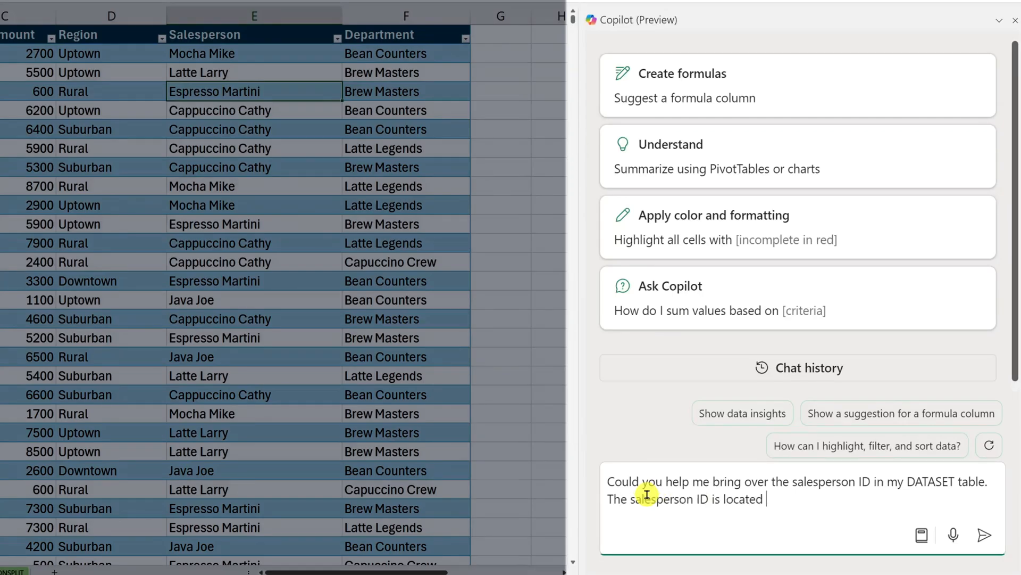
pyautogui.write('in the SALESPERSON')
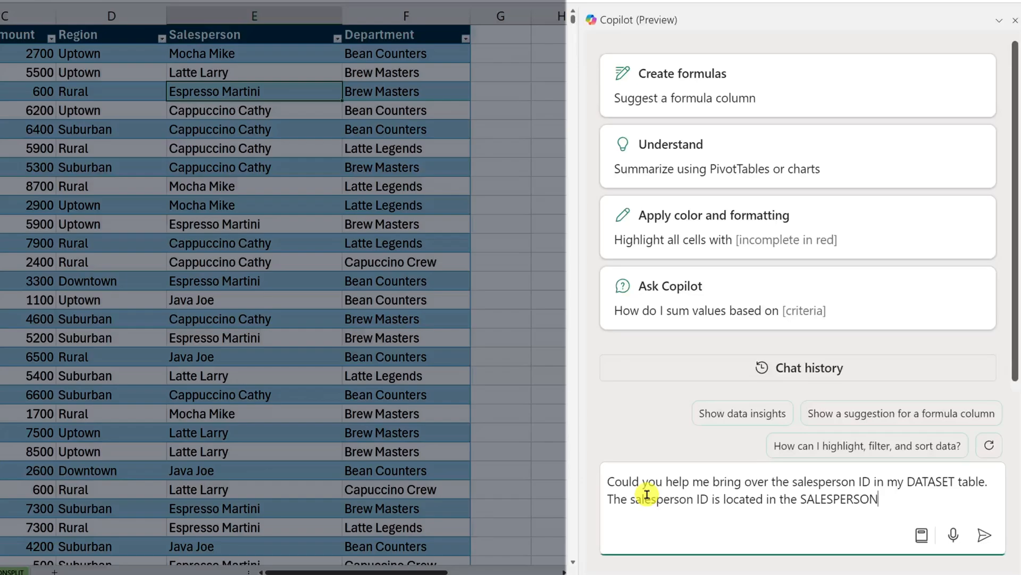
pyautogui.write('_ID TA')
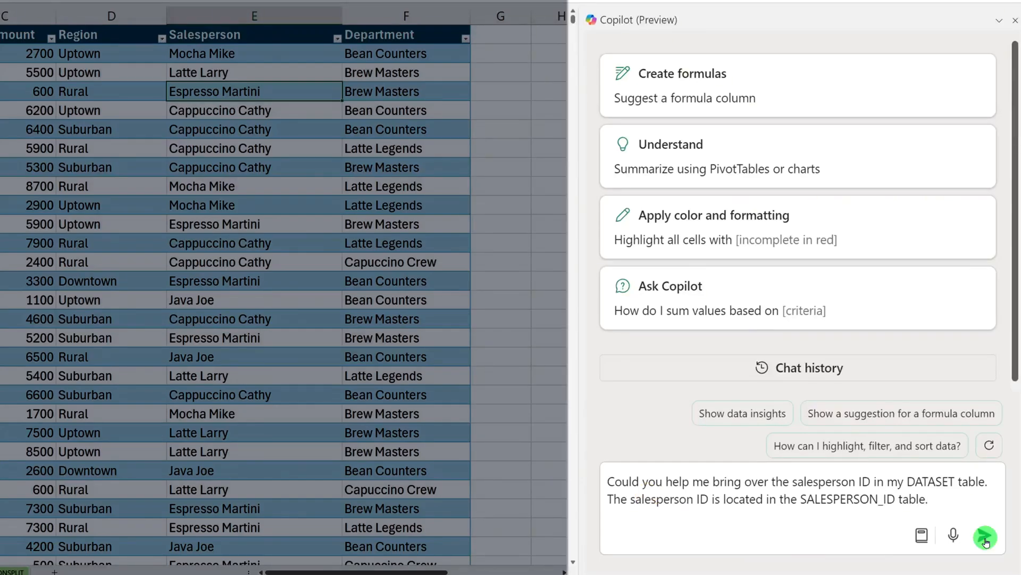
pyautogui.click(985, 542)
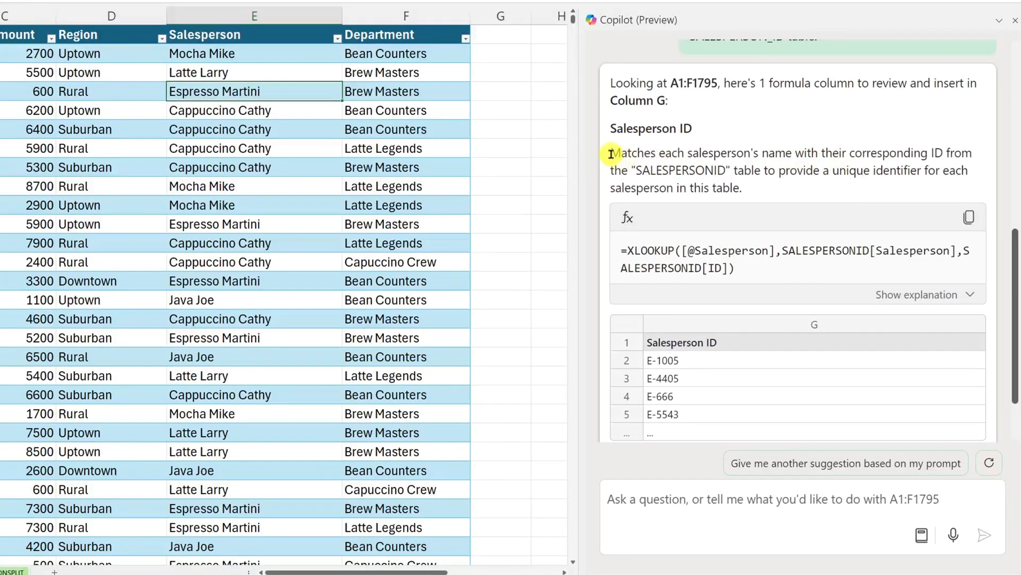
# Step: Review Copilot's XLOOKUP name-to-ID suggestion and insert it as Salesperson ID column G
pyautogui.doubleClick(650, 128)
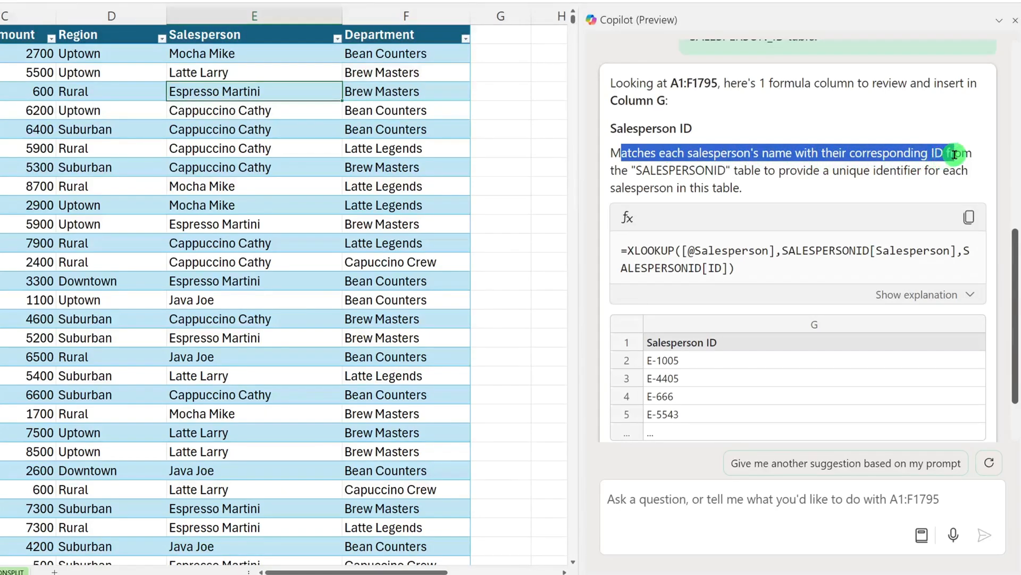
pyautogui.moveTo(951, 154); pyautogui.dragTo(726, 171)
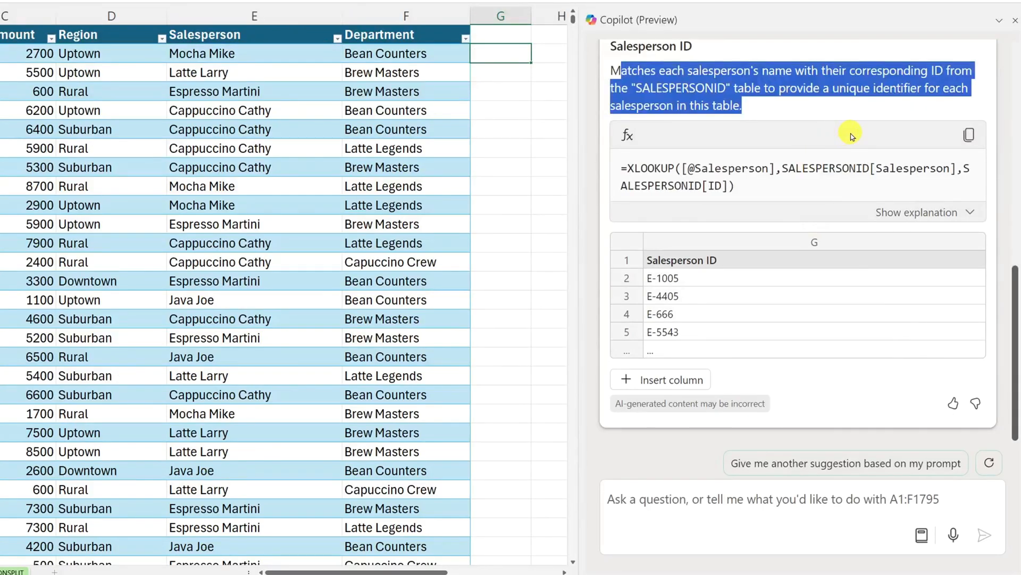
pyautogui.click(661, 379)
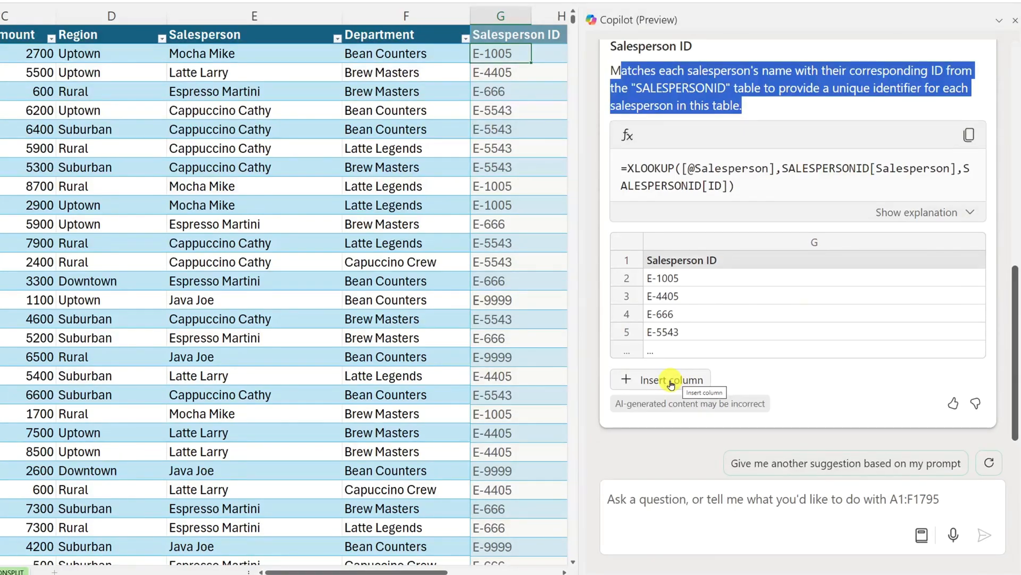
pyautogui.click(661, 379)
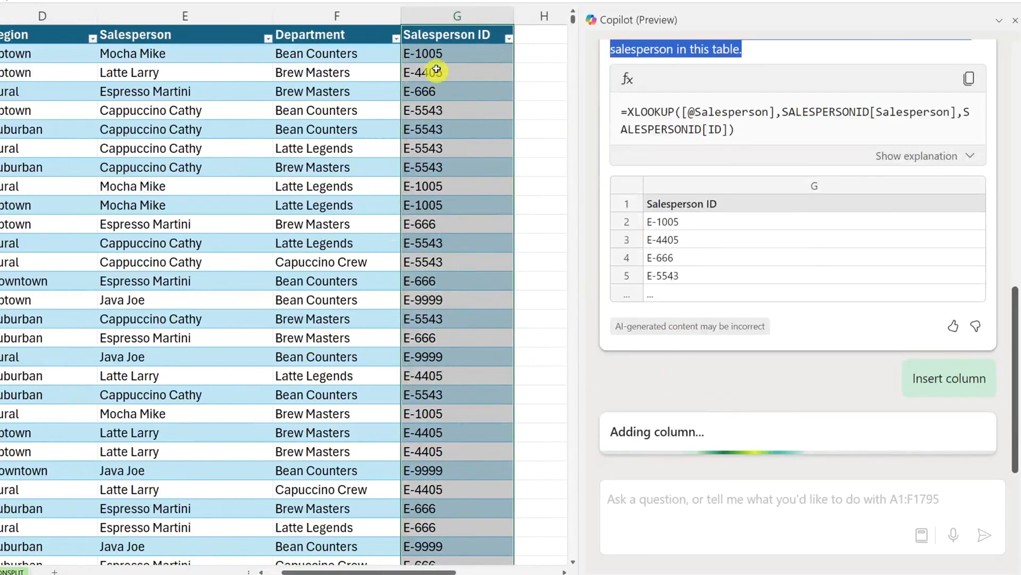
pyautogui.click(949, 378)
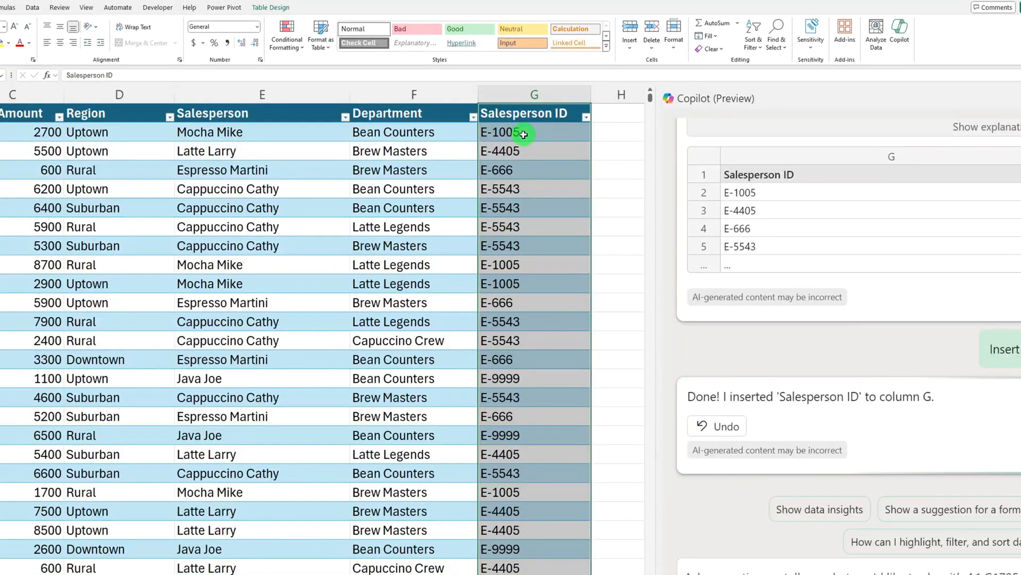
pyautogui.click(533, 132)
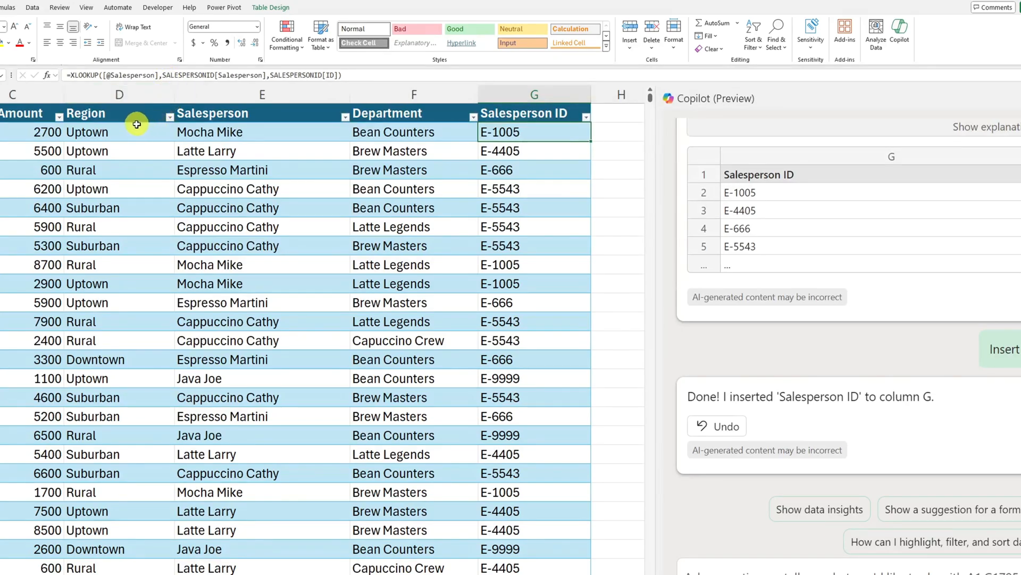
pyautogui.moveTo(139, 154)
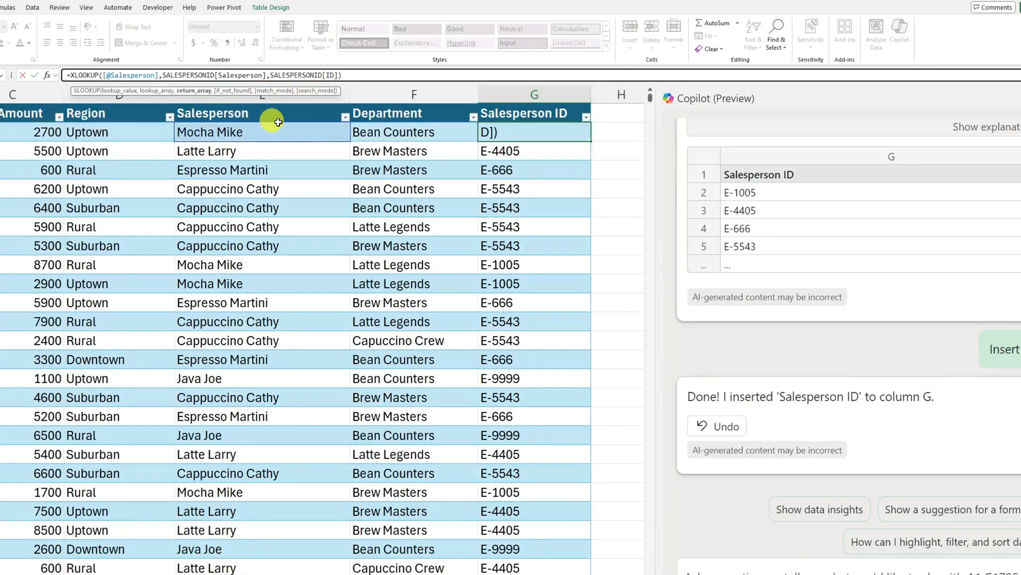
pyautogui.doubleClick(186, 75)
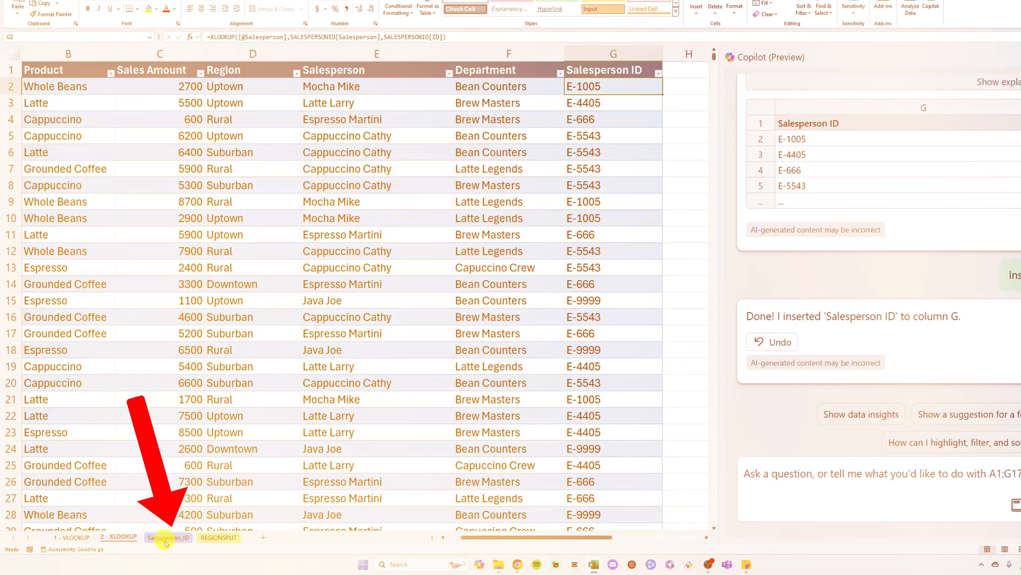
pyautogui.click(167, 537)
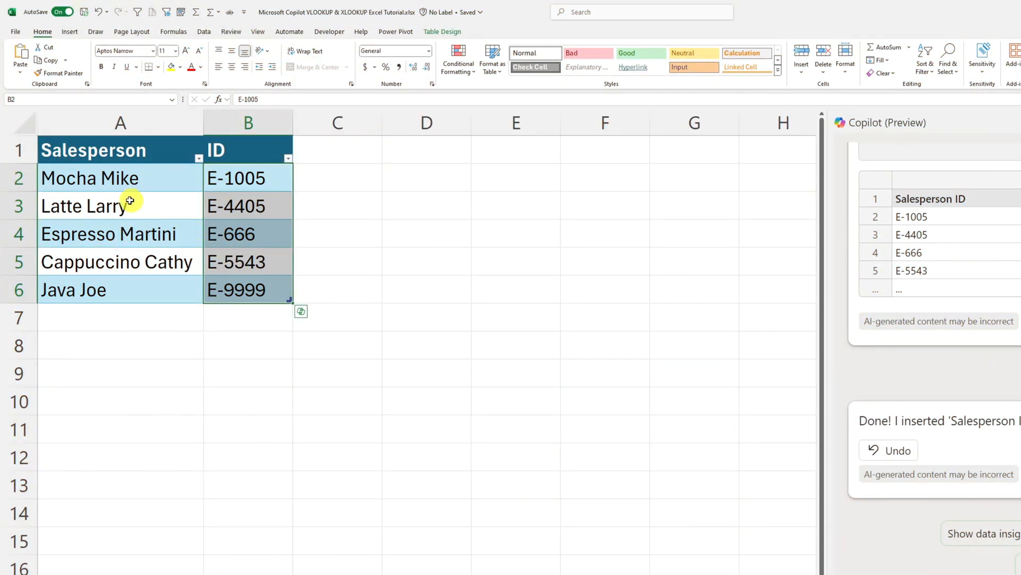
pyautogui.click(121, 205)
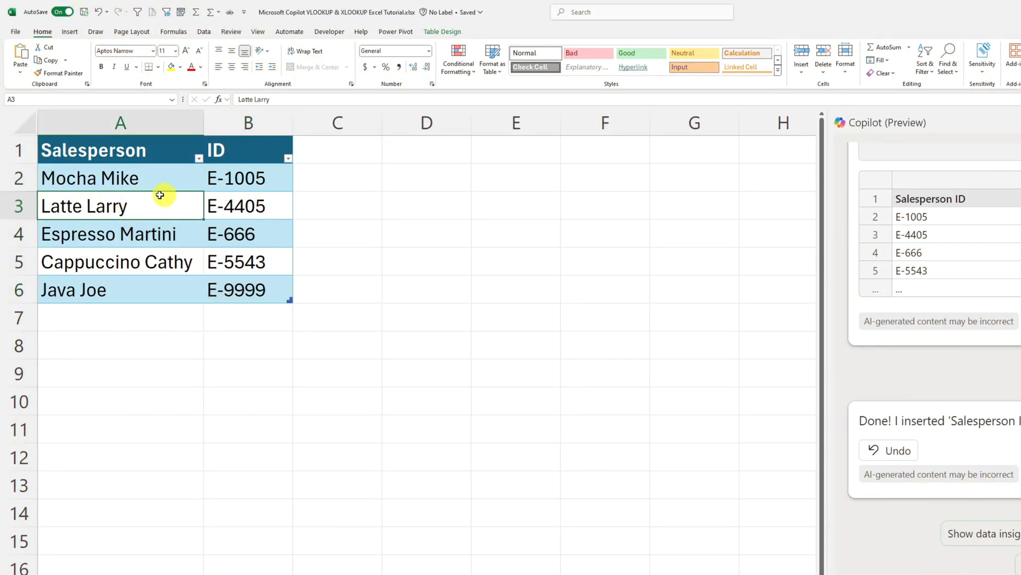
pyautogui.click(121, 177)
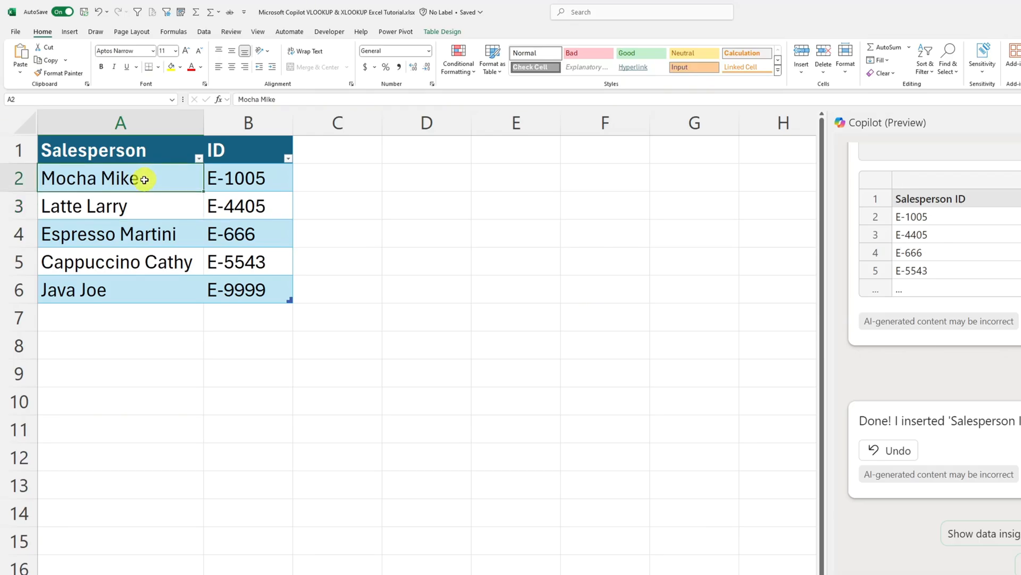
pyautogui.click(248, 177)
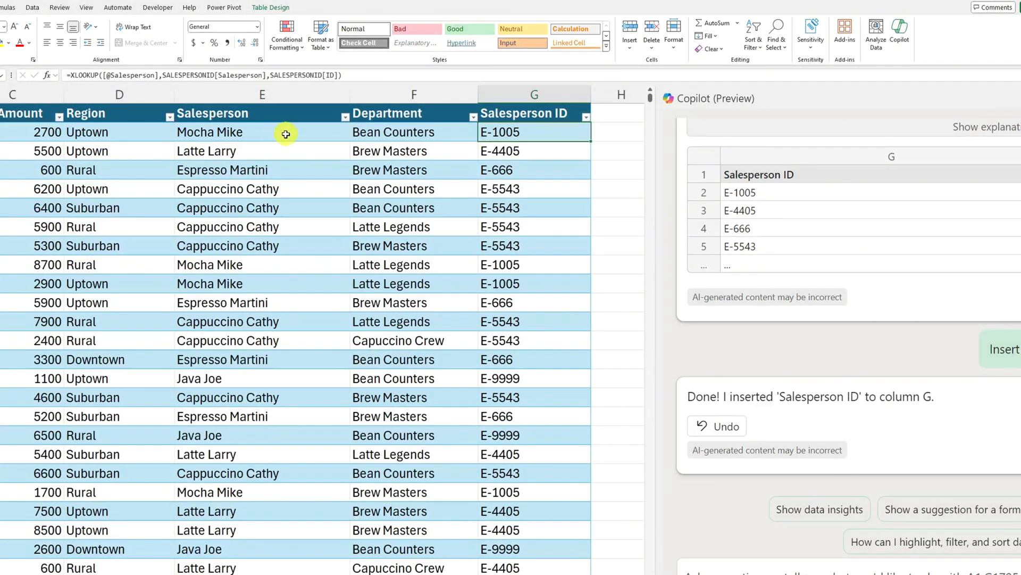
pyautogui.click(262, 133)
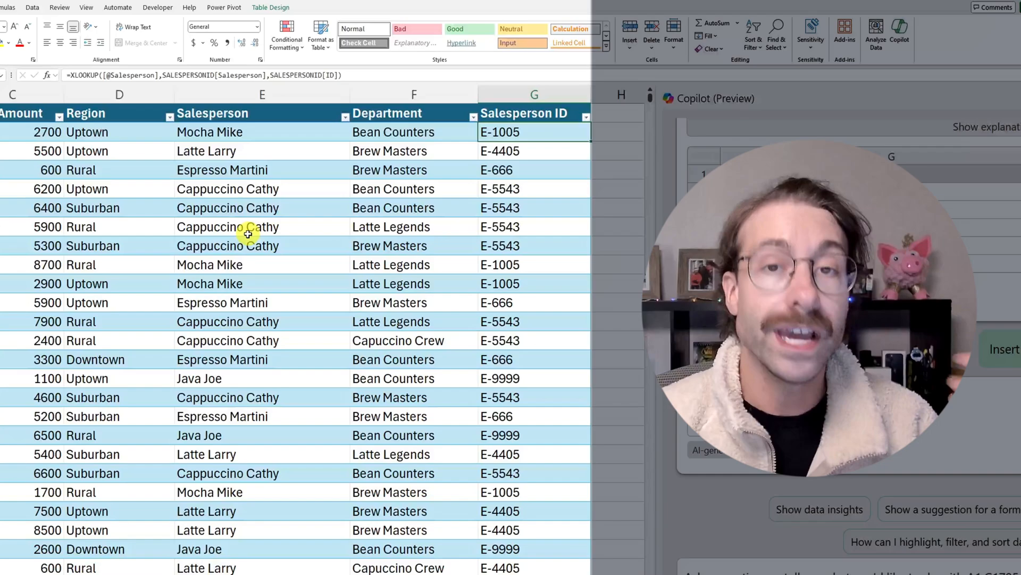
pyautogui.moveTo(177, 235)
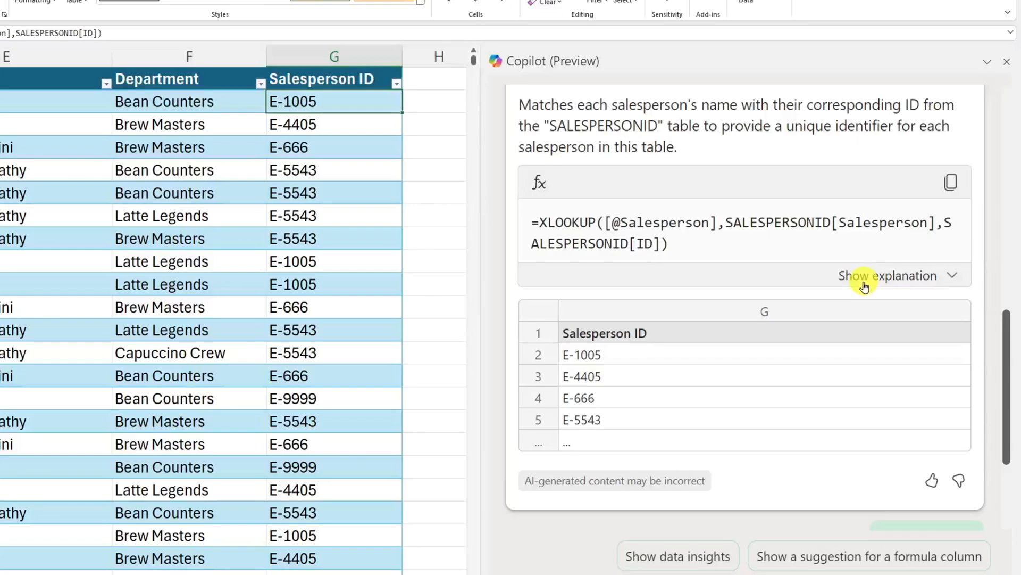
pyautogui.click(888, 275)
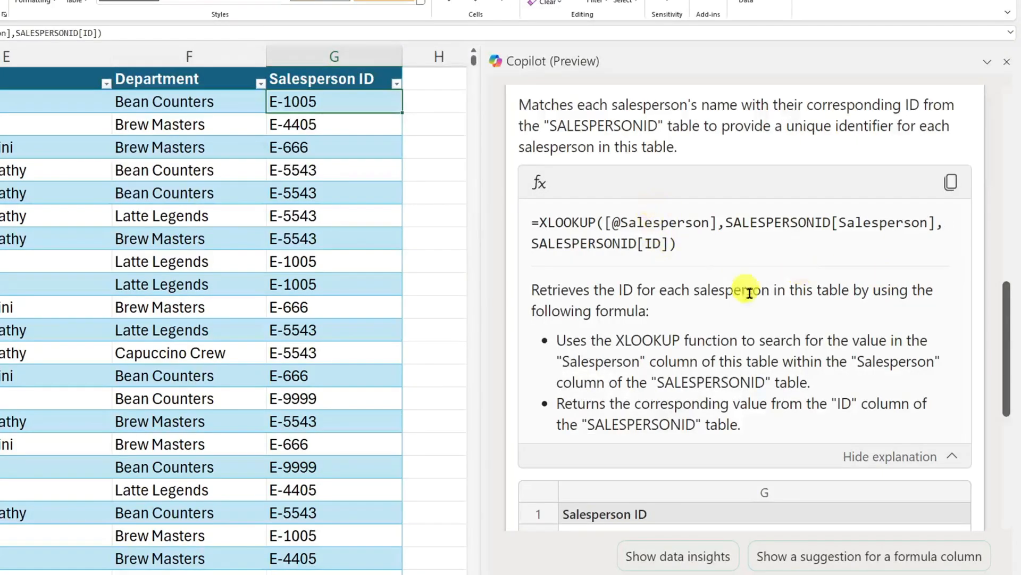
pyautogui.moveTo(588, 330)
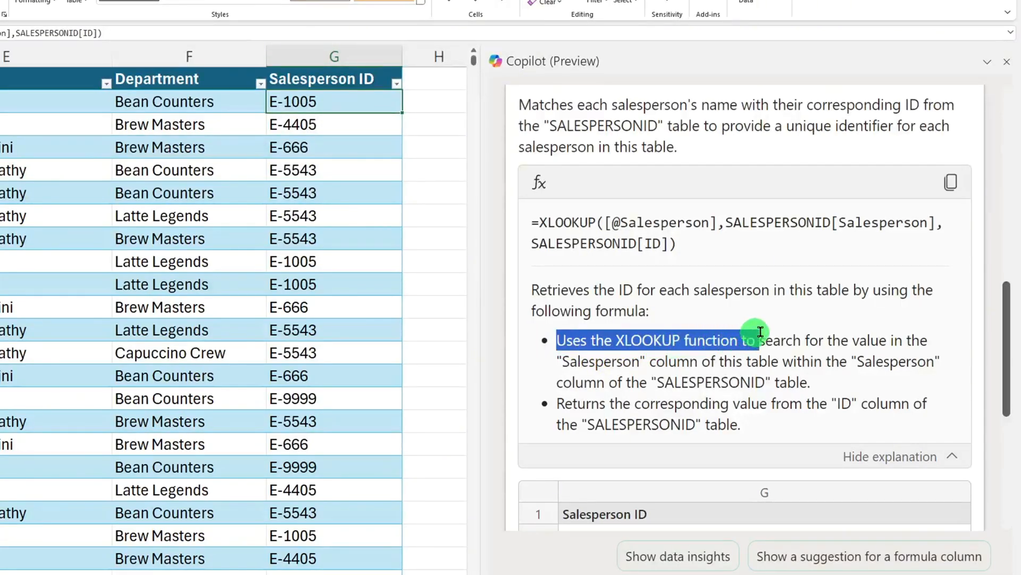
pyautogui.moveTo(753, 340); pyautogui.dragTo(677, 361)
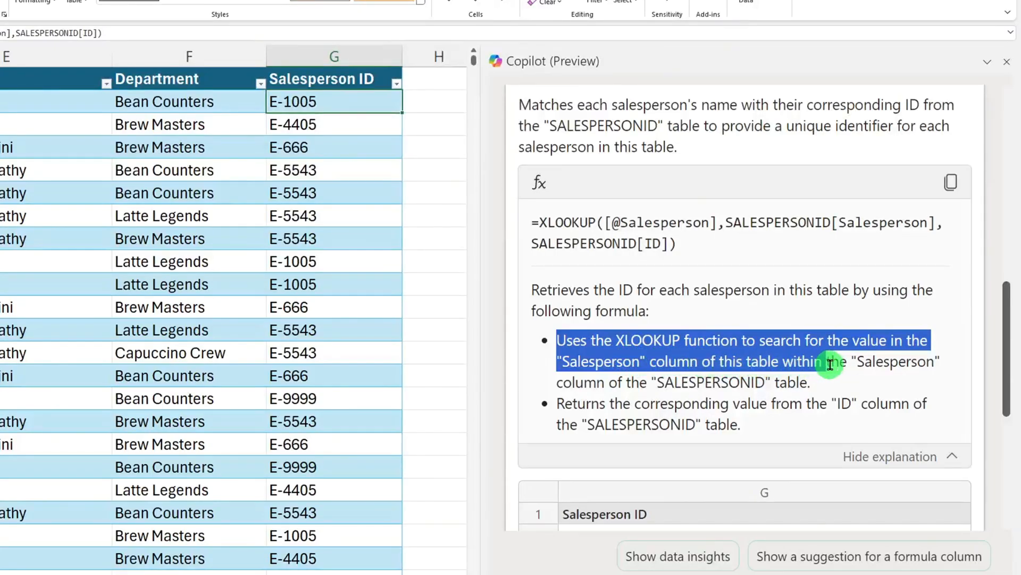
pyautogui.moveTo(830, 363); pyautogui.dragTo(721, 384)
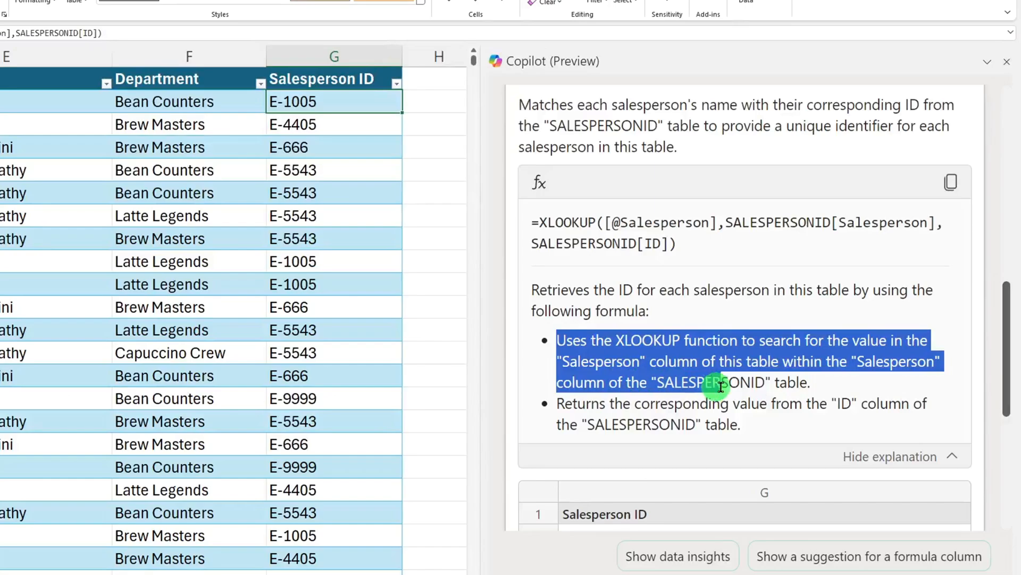
pyautogui.scroll(-3)
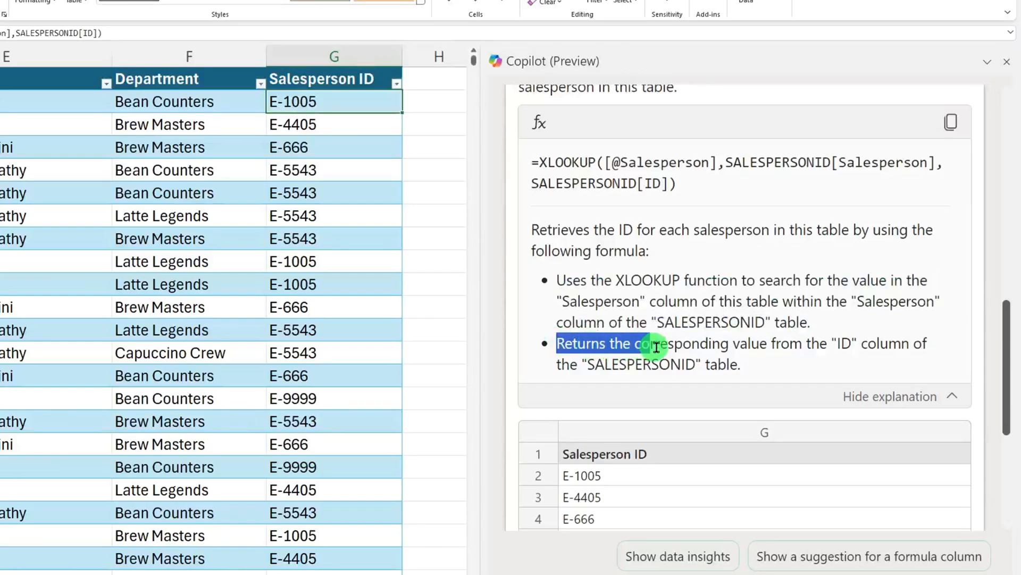
pyautogui.moveTo(651, 346); pyautogui.dragTo(853, 343)
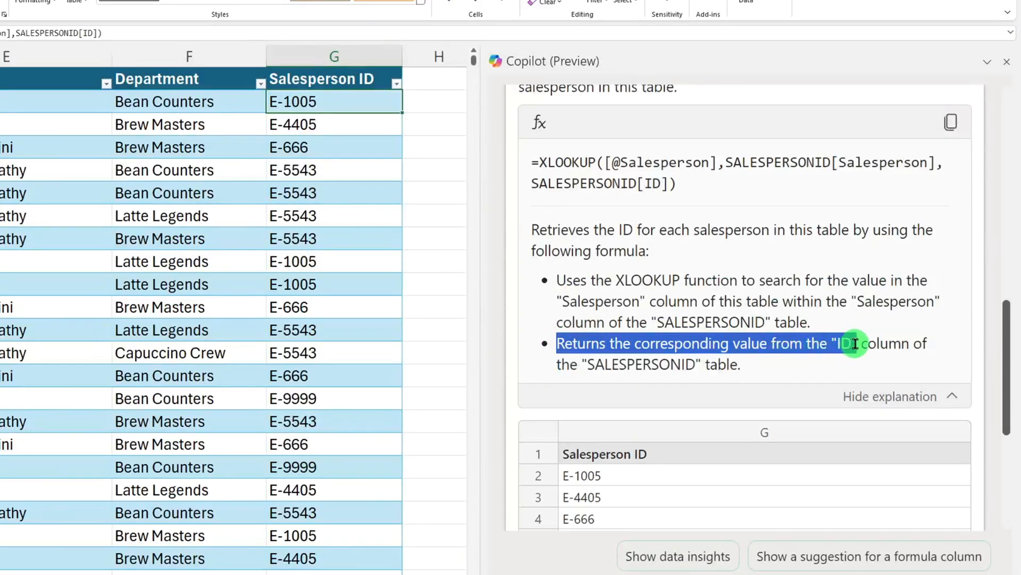
pyautogui.moveTo(854, 343); pyautogui.dragTo(746, 371)
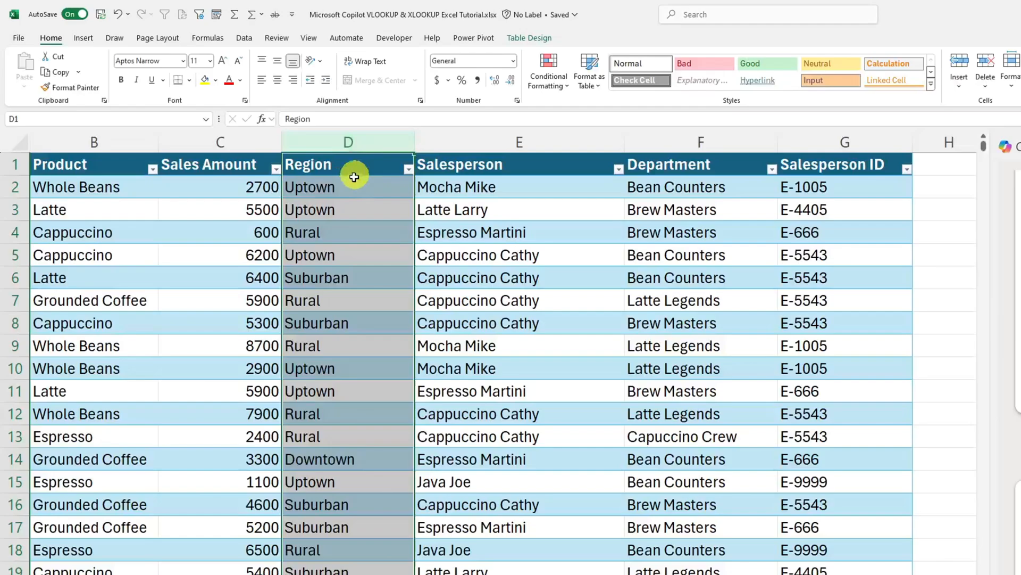
# Step: Switch to the REGIONSPLIT sheet mapping Downtown/Rural to South and Suburban/Uptown to North
pyautogui.click(410, 168)
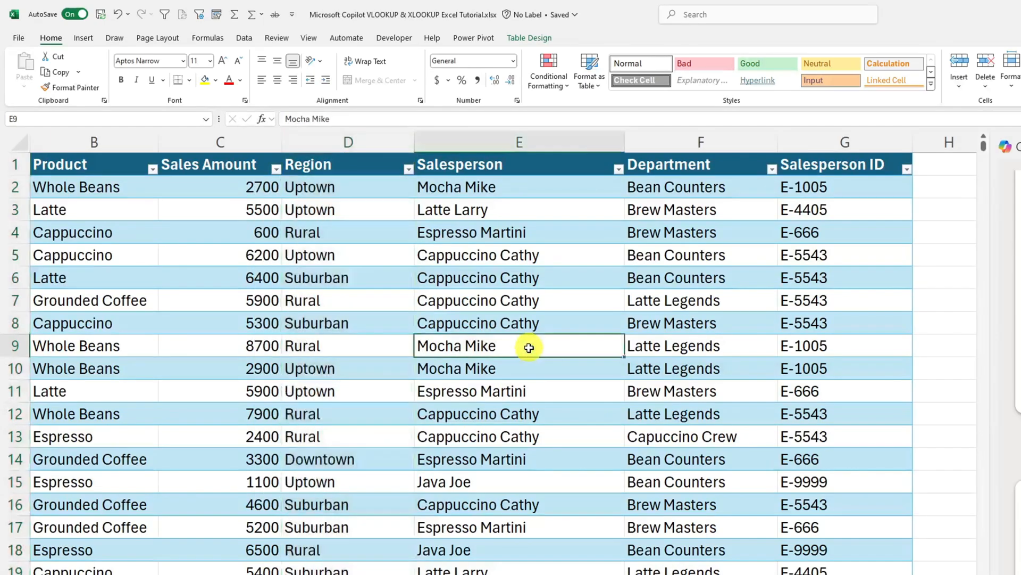
pyautogui.moveTo(539, 59)
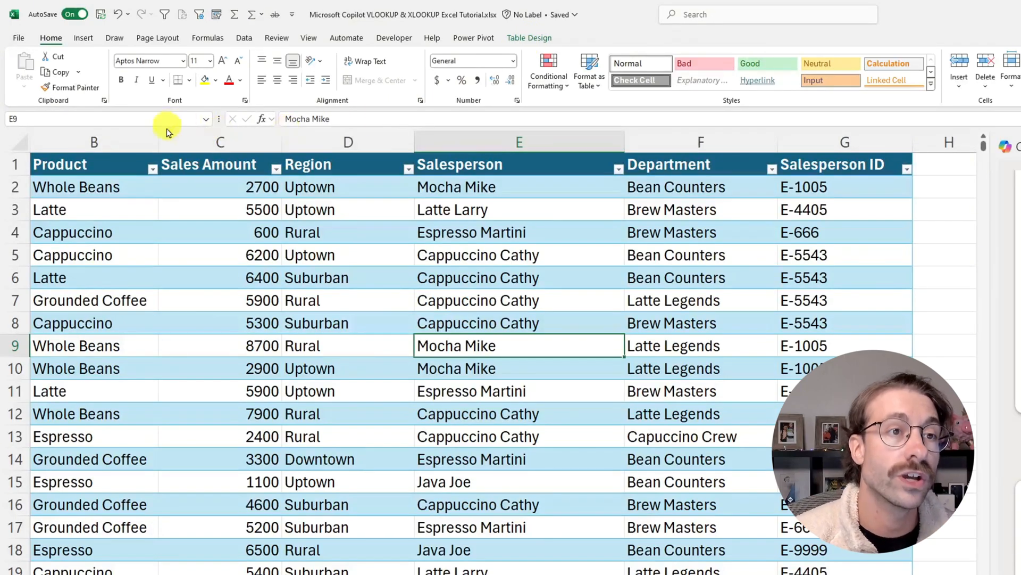
pyautogui.moveTo(189, 175)
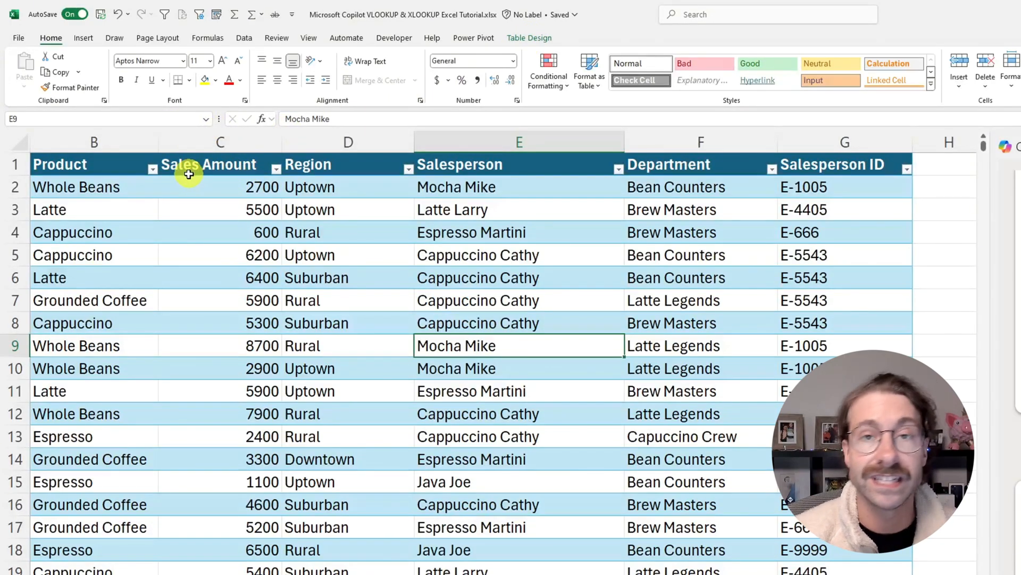
pyautogui.click(83, 37)
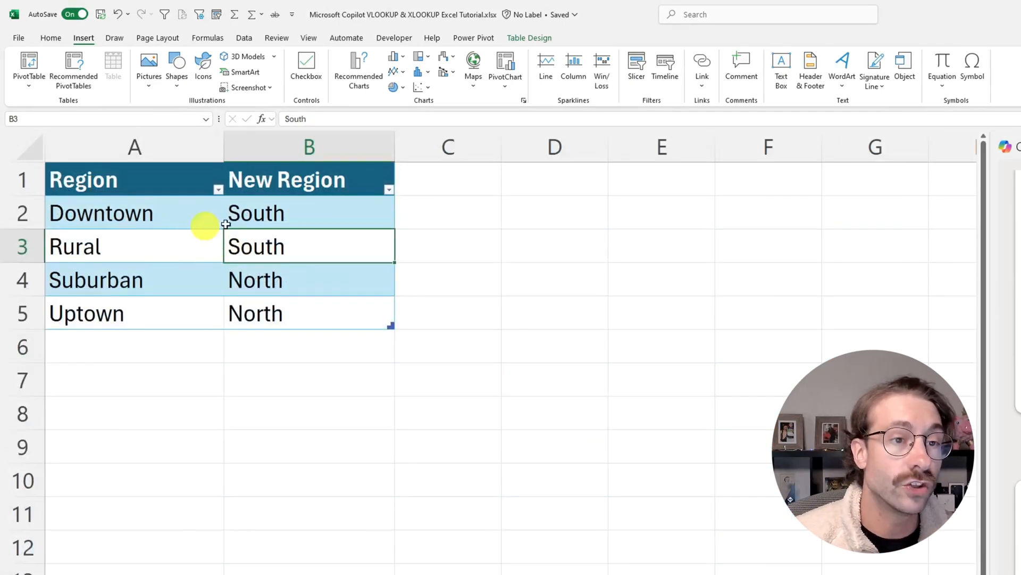
# Step: Select a region mapping table cell and confirm its Table Design name reads REGIONSPLIT
pyautogui.click(309, 213)
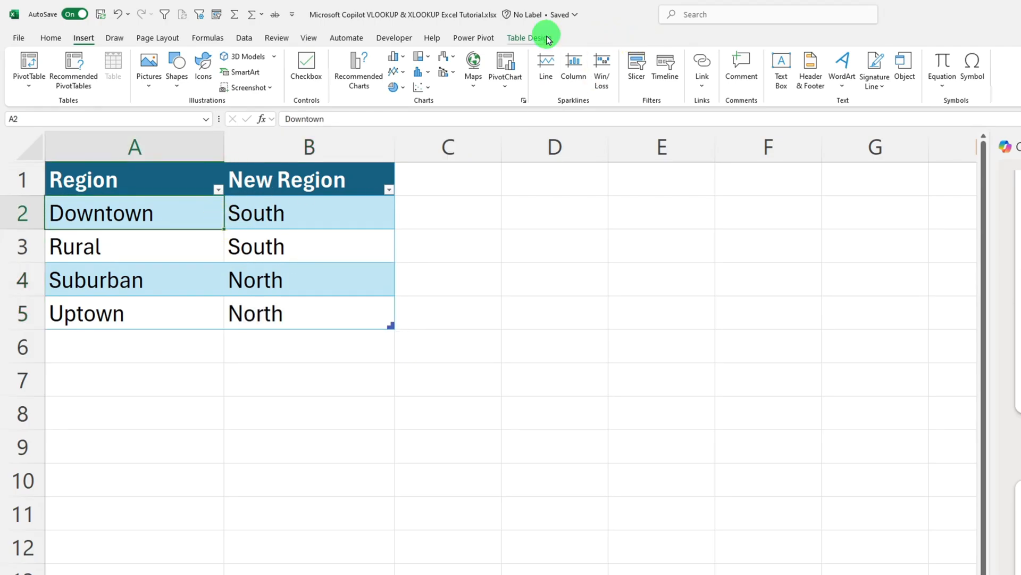
pyautogui.click(529, 38)
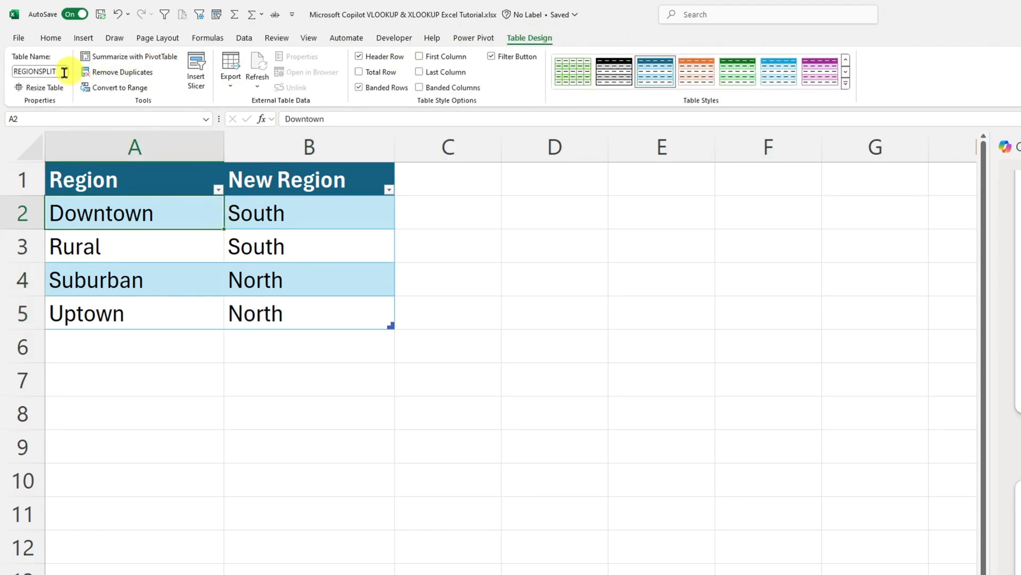
pyautogui.moveTo(35, 71)
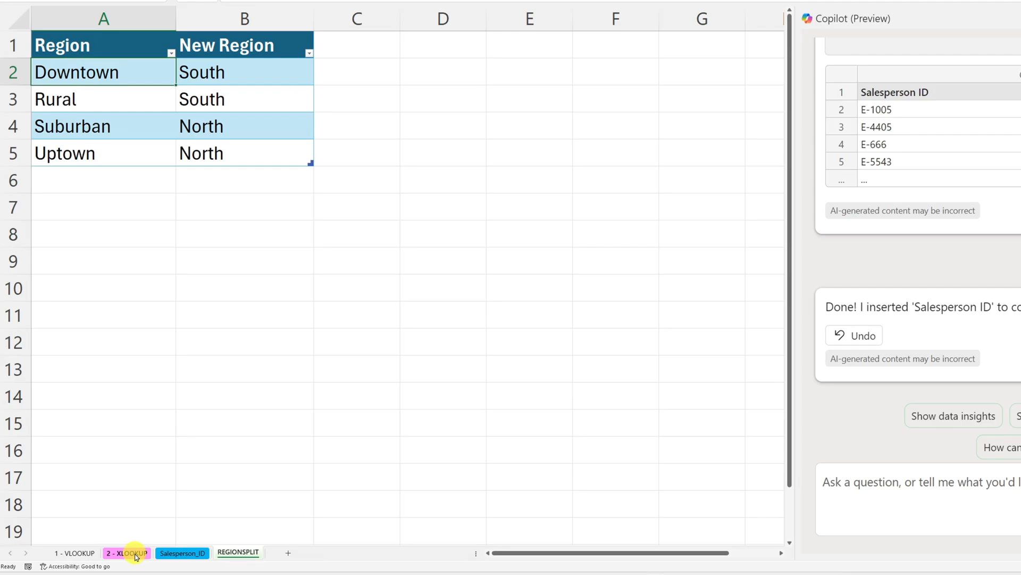
# Step: On the 2 - XLOOKUP sheet, select D2 and ask Copilot to add a column splitting regions via REGIONSPLIT
pyautogui.click(126, 554)
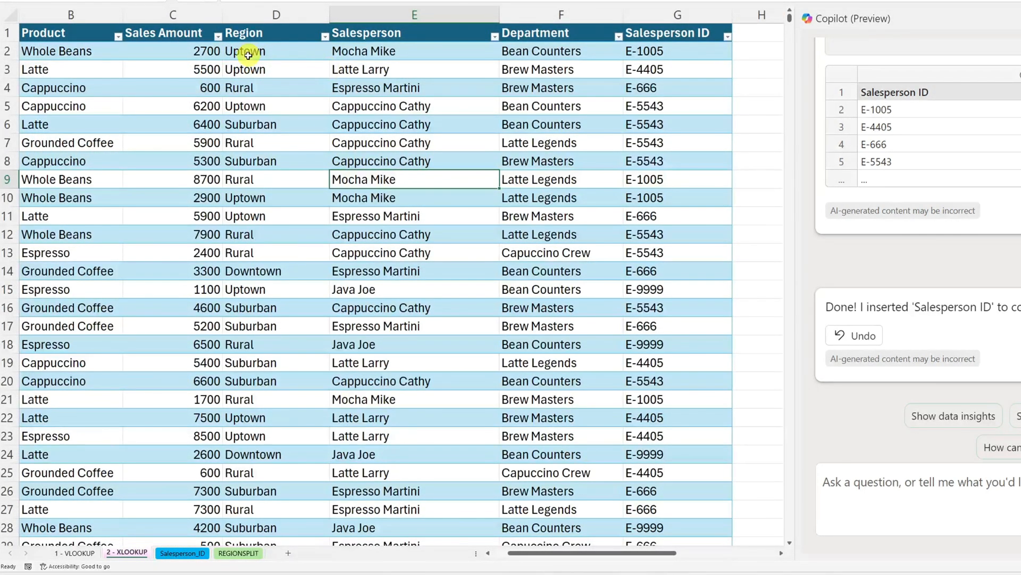
pyautogui.click(275, 51)
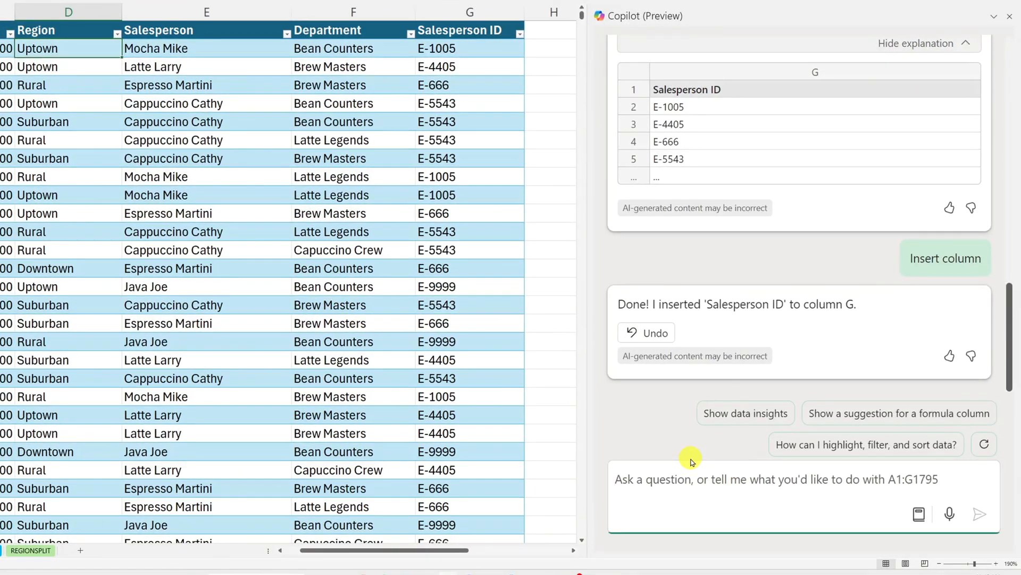
pyautogui.write('I want to split my column D into two NEW REGION. The corresponding')
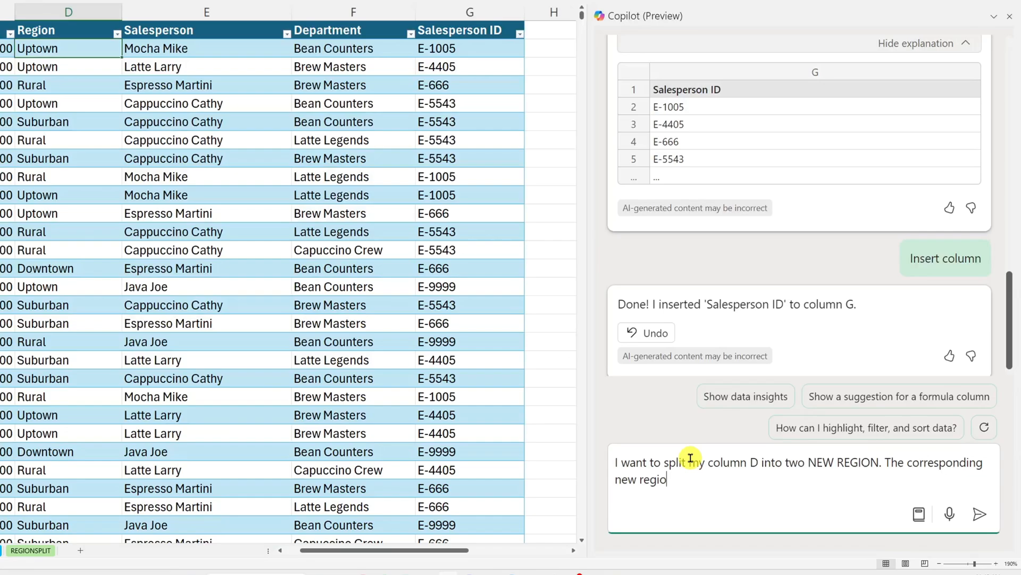
pyautogui.write('ns are in the table REGIONSPLIT. Could you')
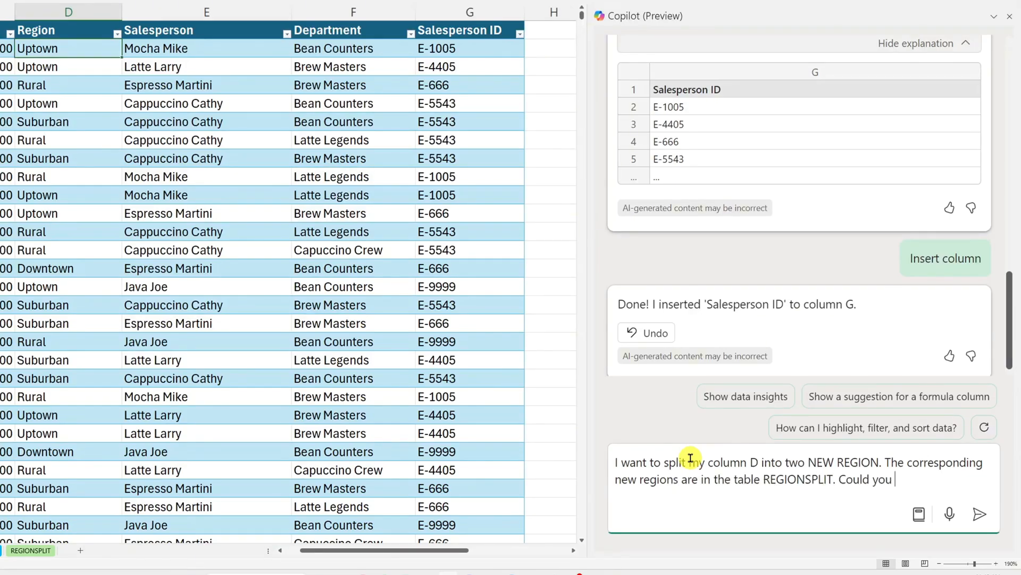
pyautogui.write('add a column to split my column D into the two new regions.')
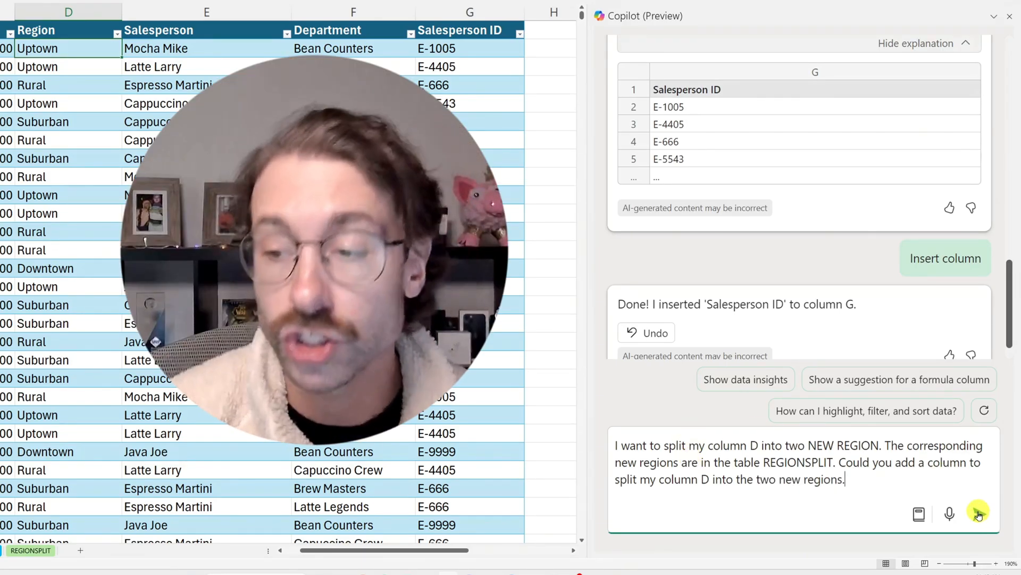
pyautogui.click(979, 514)
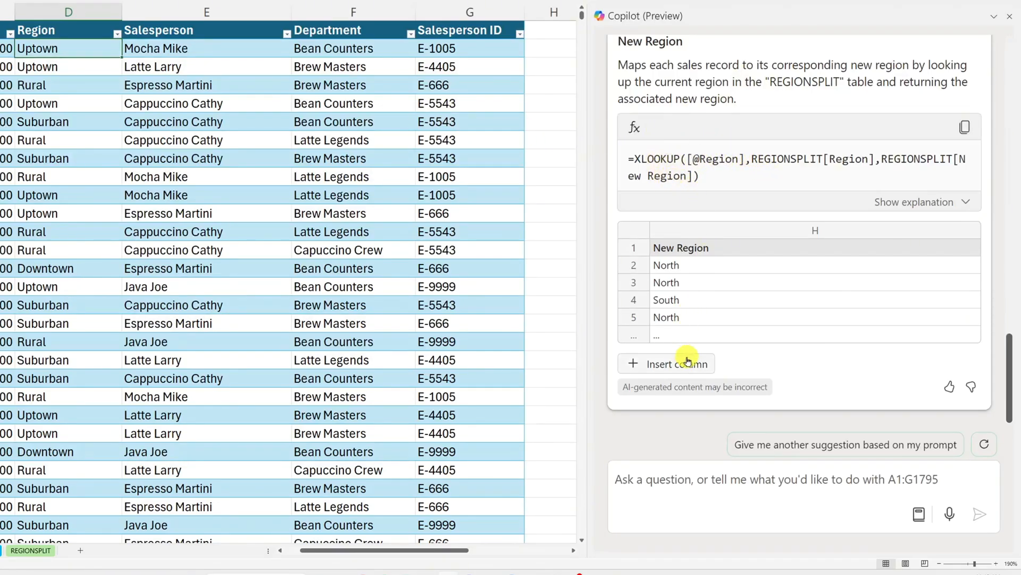
# Step: Insert Copilot's suggested New Region XLOOKUP column and close the Copilot pane
pyautogui.click(665, 363)
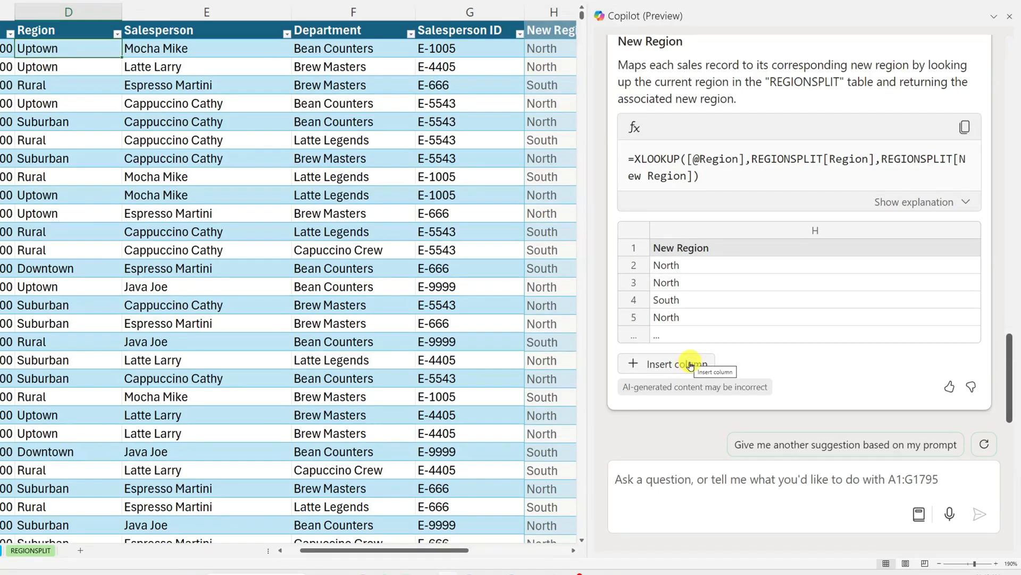
pyautogui.click(665, 363)
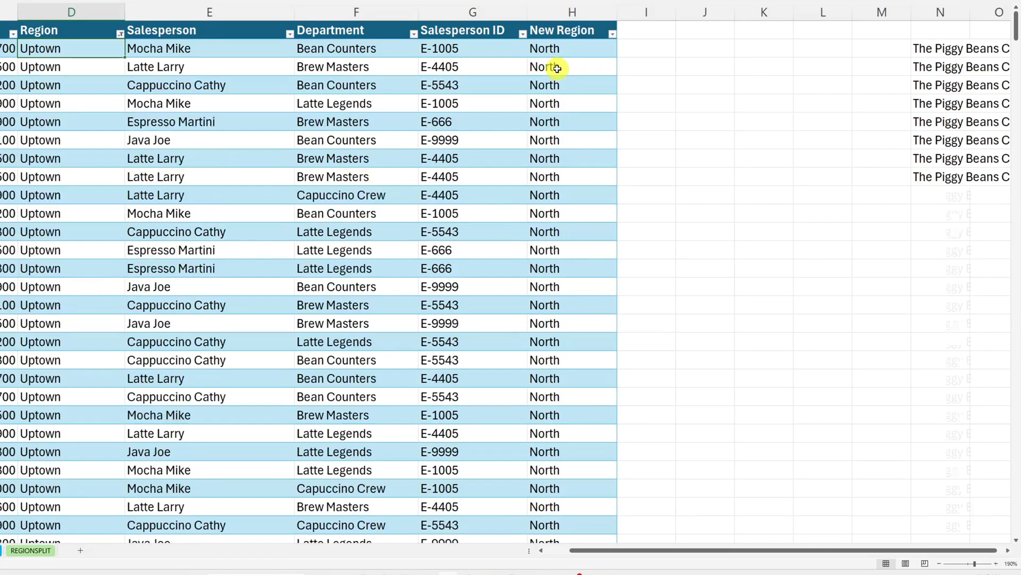
# Step: Filter New Region to South only, then open the Region filter to check remaining regions
pyautogui.click(572, 49)
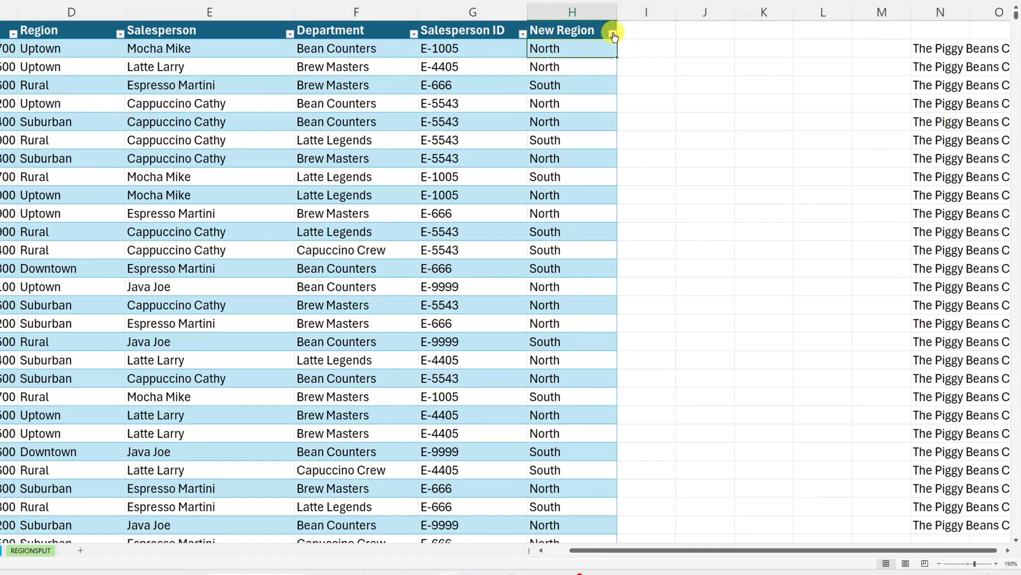
pyautogui.click(610, 31)
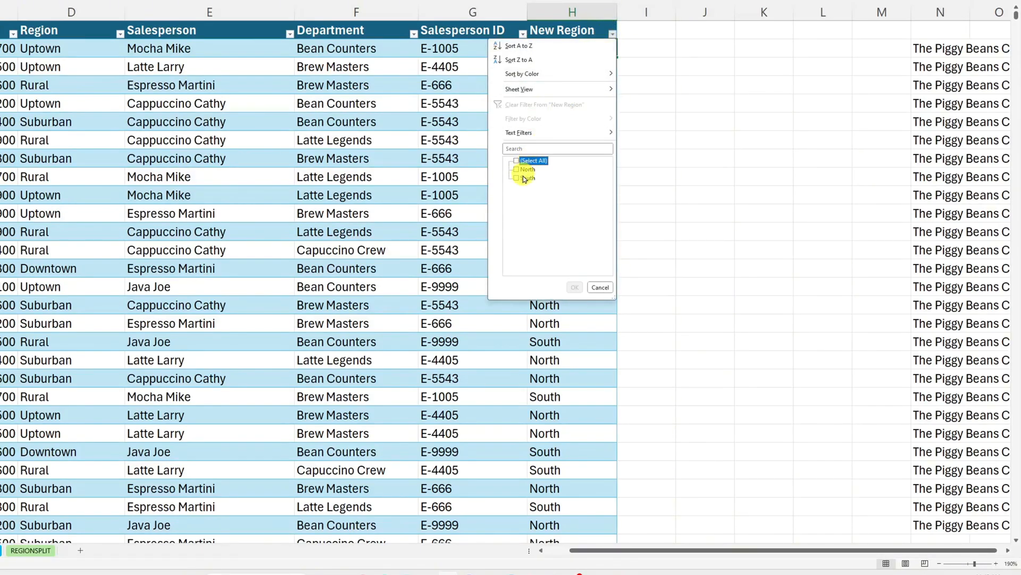
pyautogui.click(517, 169)
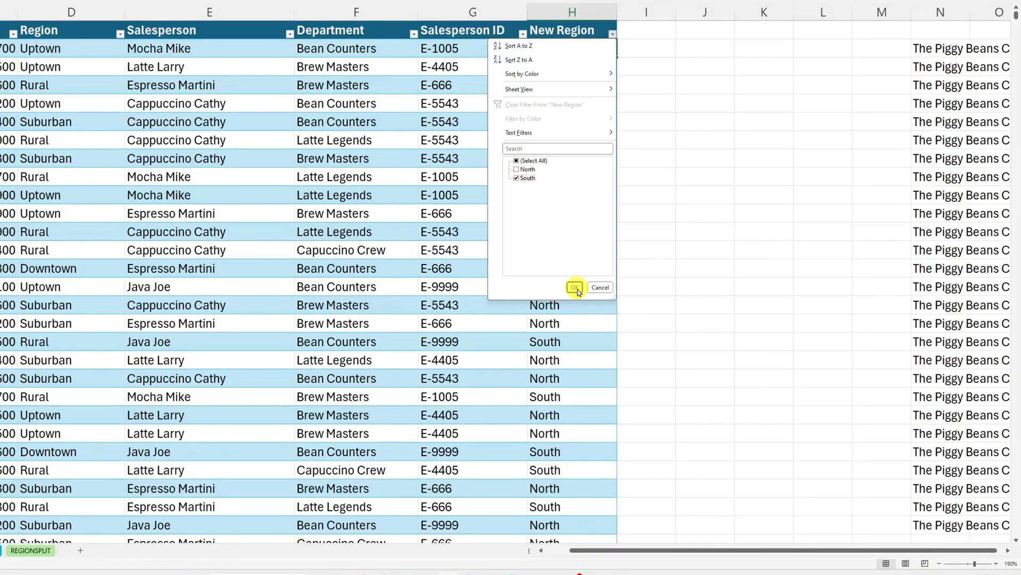
pyautogui.click(575, 287)
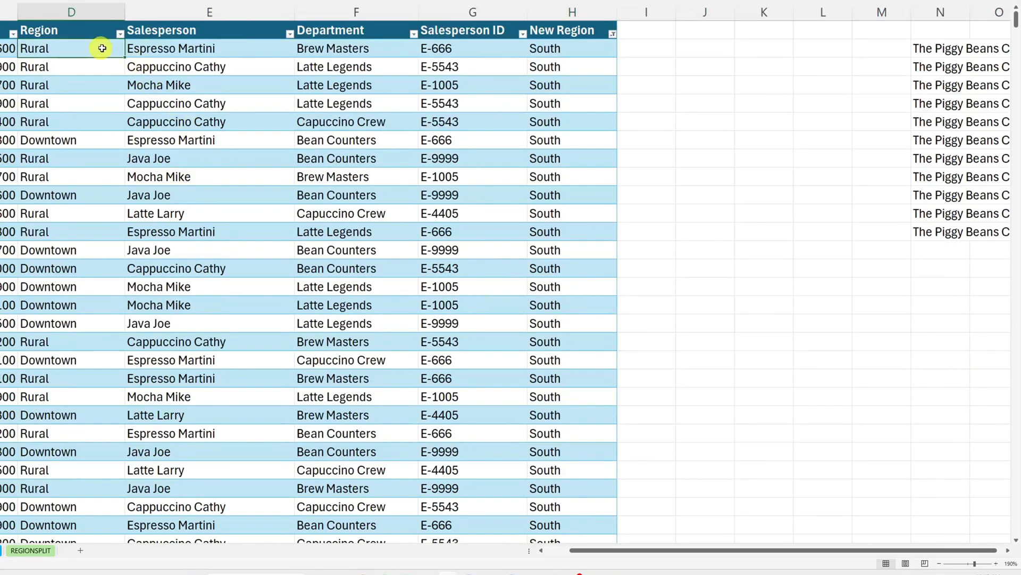
pyautogui.click(12, 30)
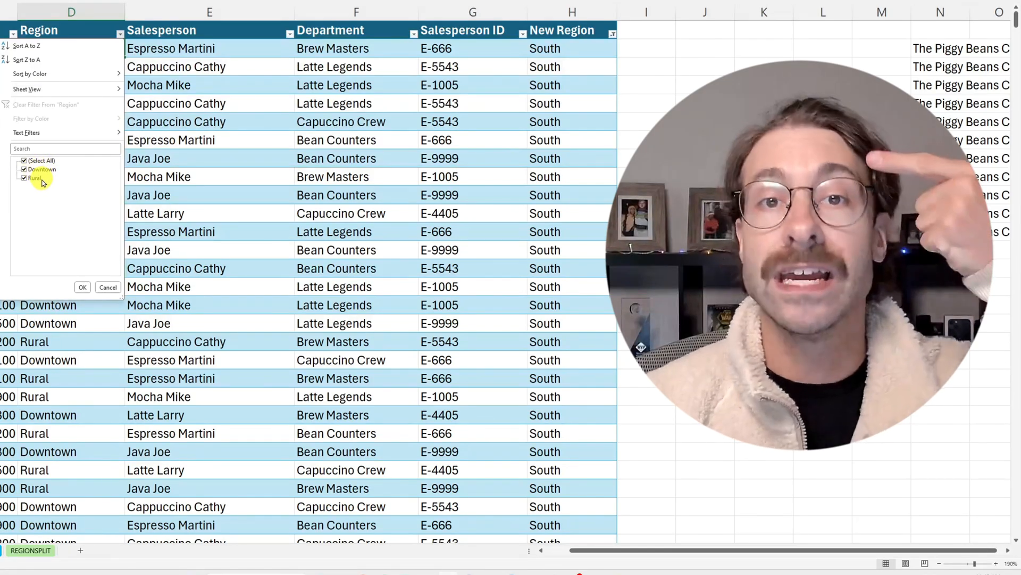
# Step: Dismiss the Region filter and send Copilot a request for a subscribe-to-channel message
pyautogui.click(82, 287)
pyautogui.write('Could you ask all of my viewers to subscribe to my Yout')
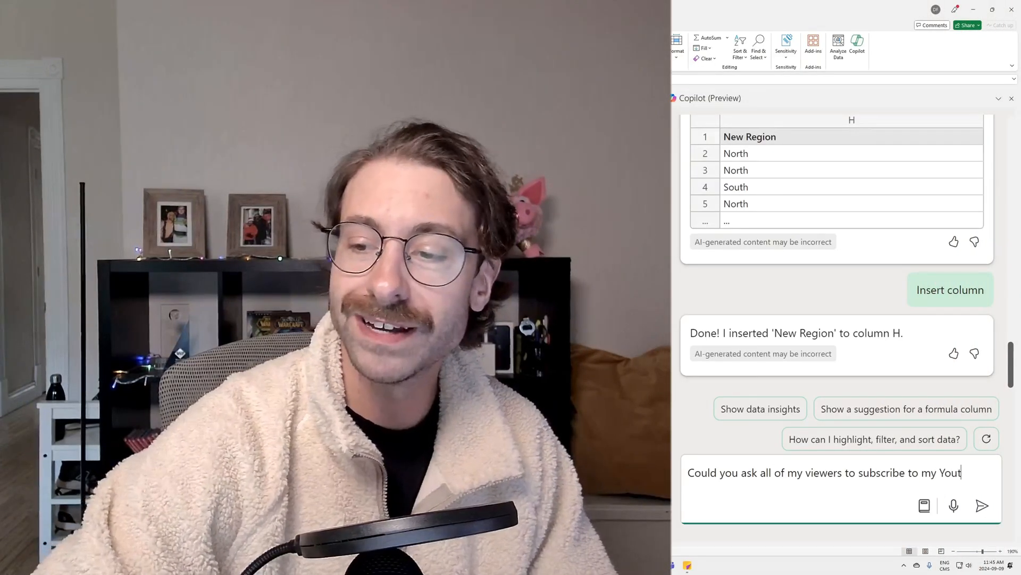
pyautogui.click(982, 505)
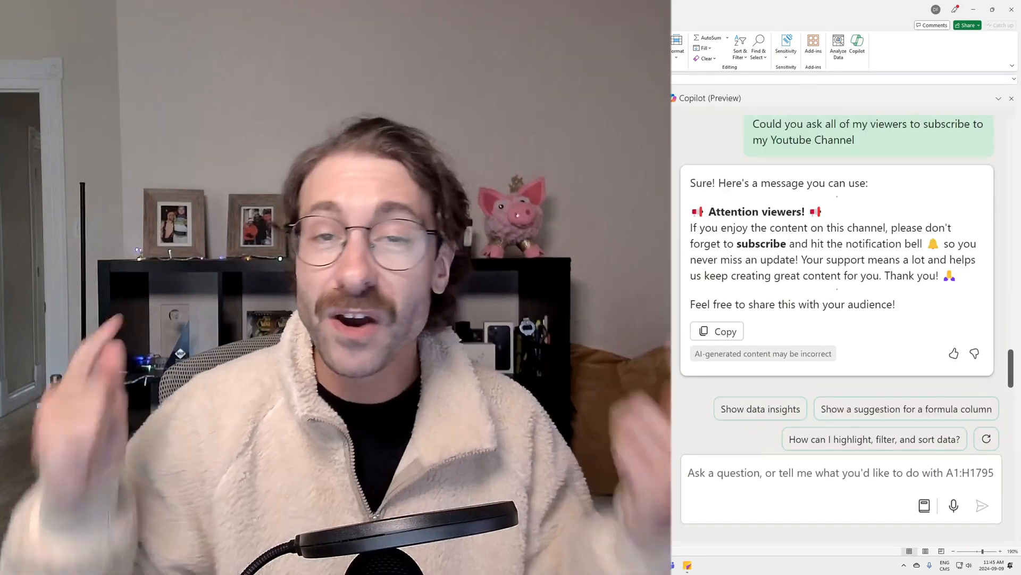